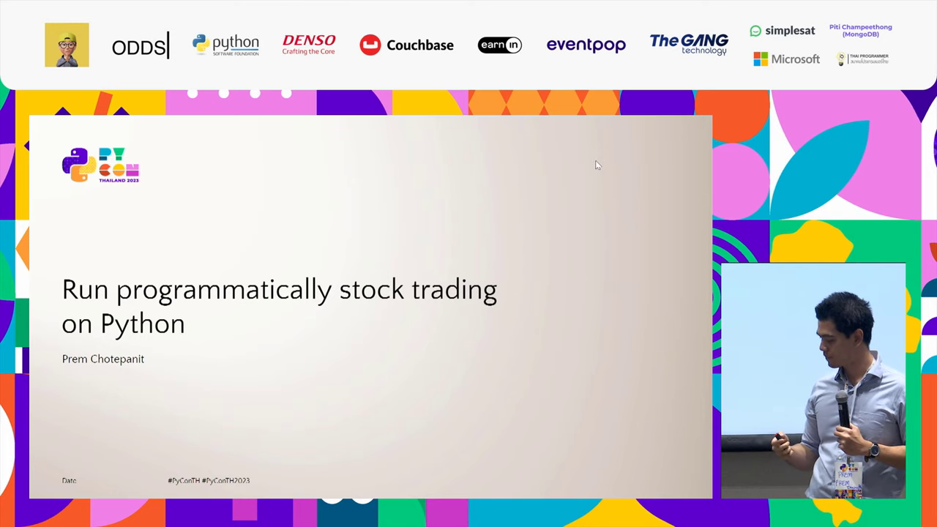
Step: Advance the slideshow past the About me slide to the three-stage Agenda slide
key("Right")
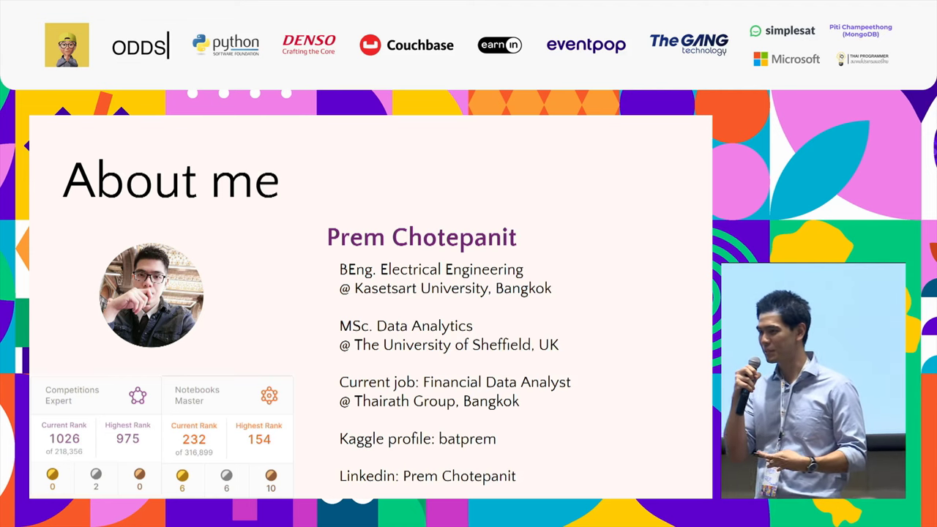
mouse_move(648, 157)
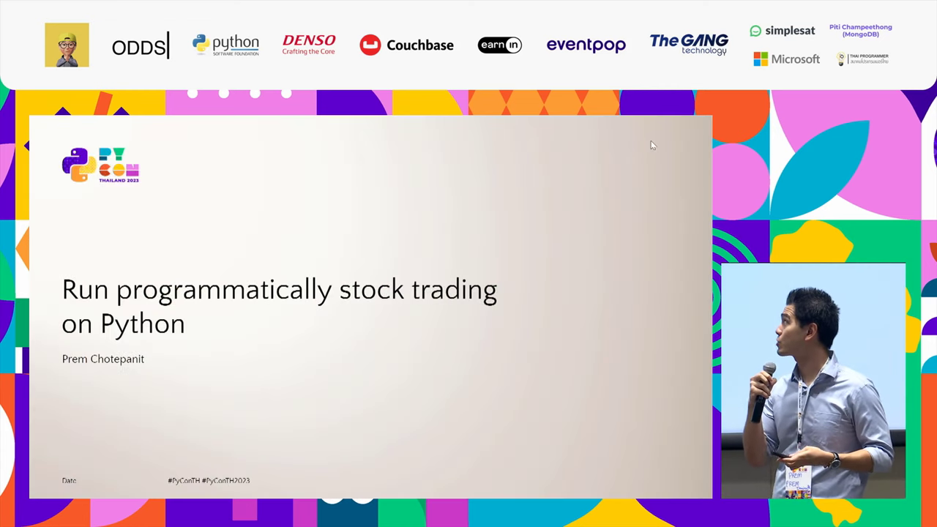
key("Right")
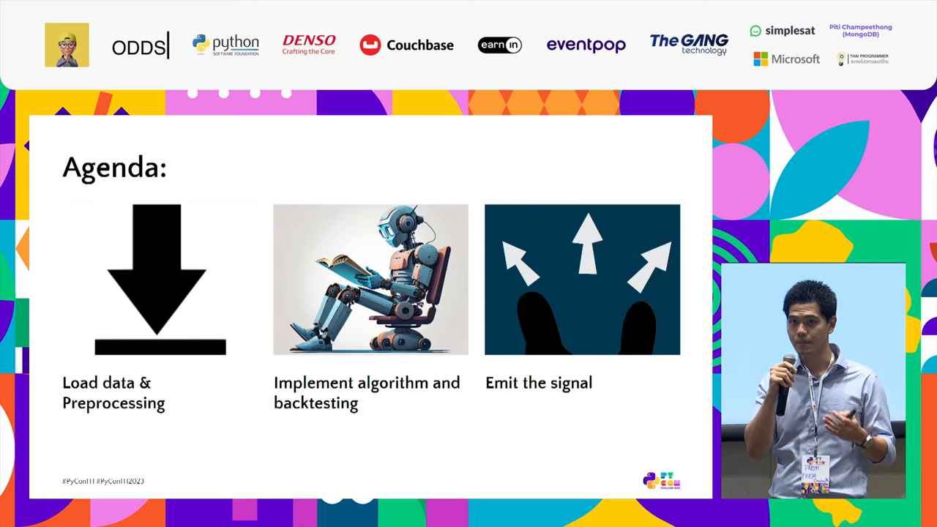
mouse_move(629, 158)
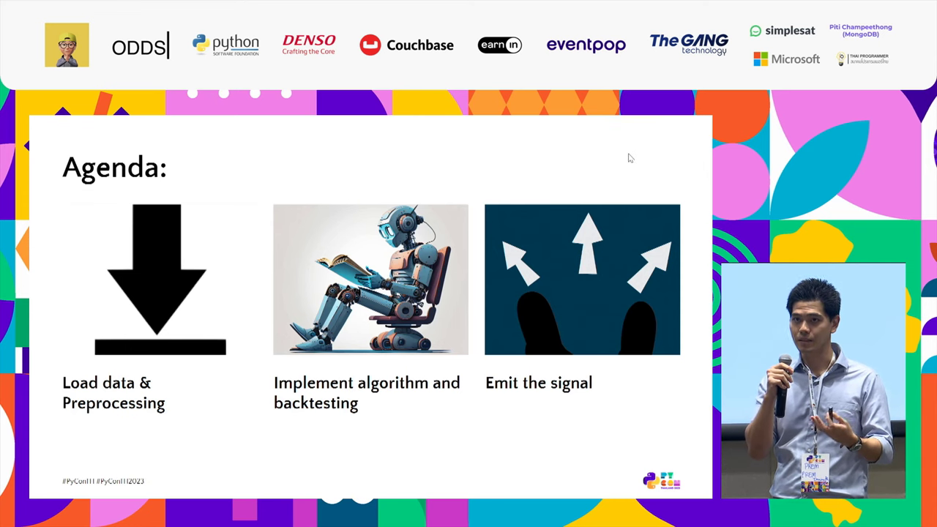
mouse_move(702, 176)
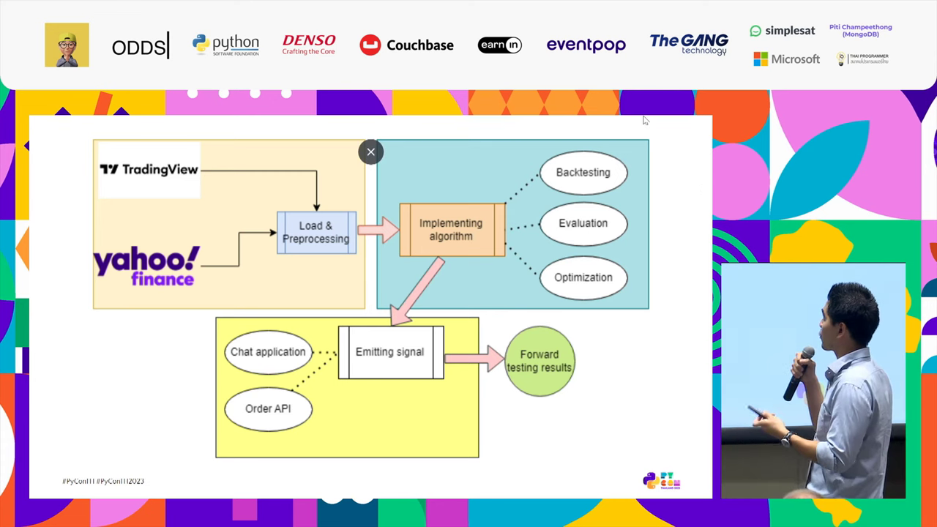
mouse_move(561, 120)
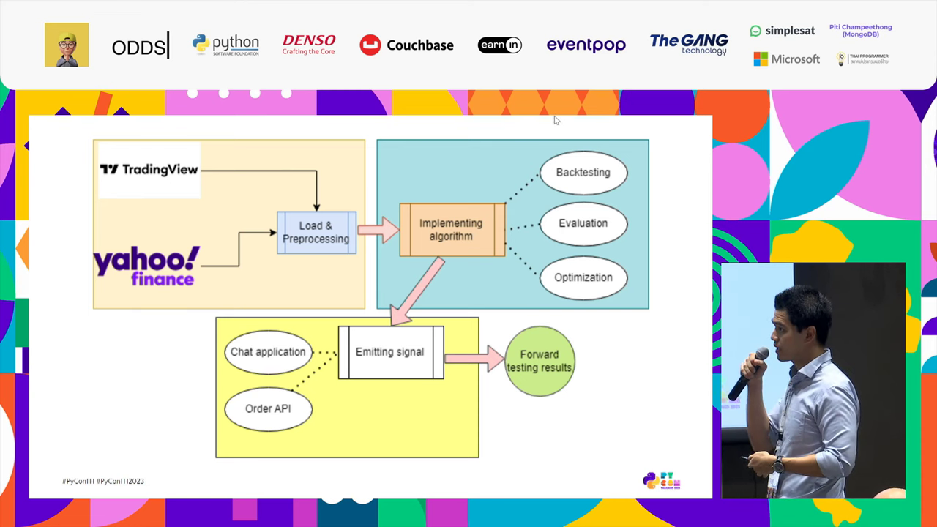
mouse_move(701, 119)
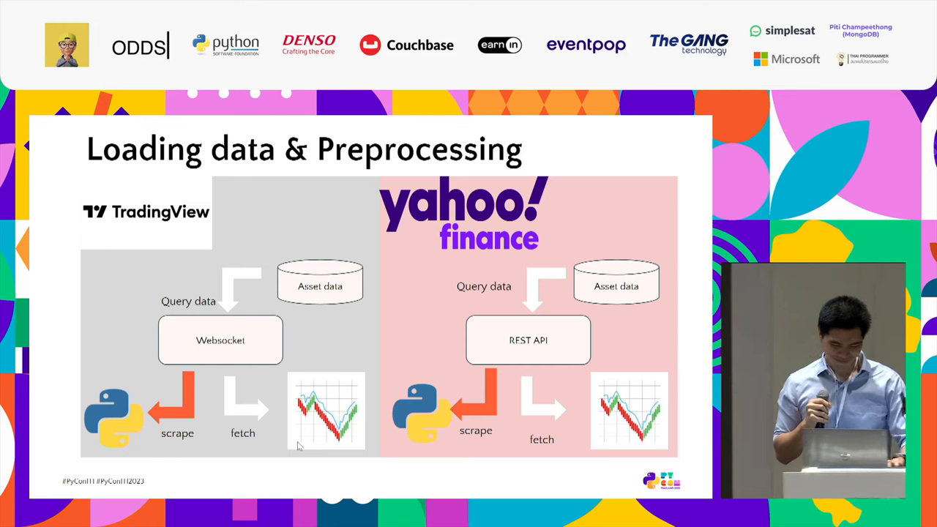
Step: Exit full-screen to the editor on the Loading data & Preprocessing slide
key("Escape")
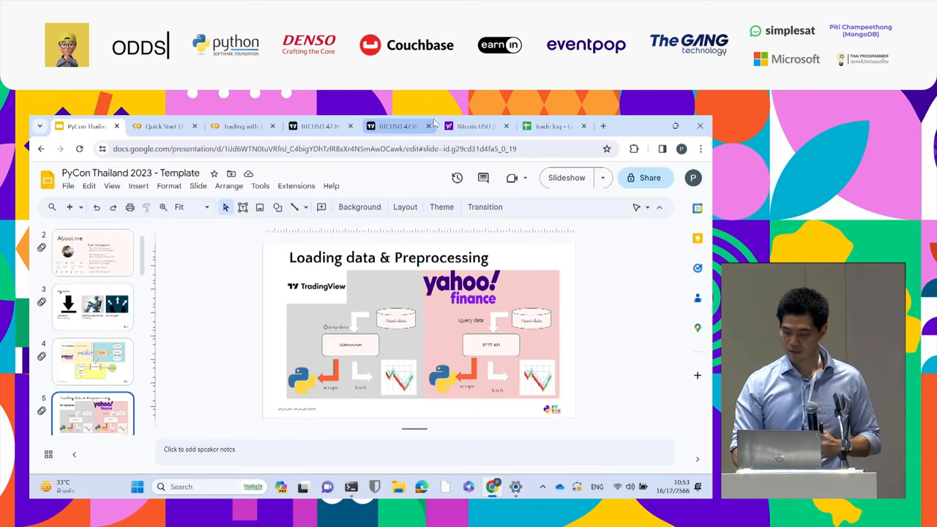
left_click(476, 126)
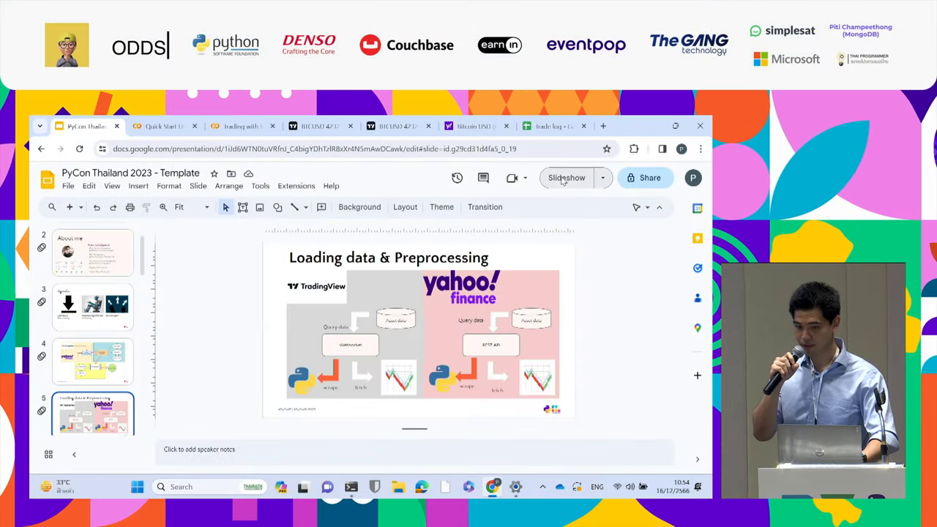
Step: Switch to the BTCUSD TradingView chart with DevTools listing websocket messages
left_click(567, 178)
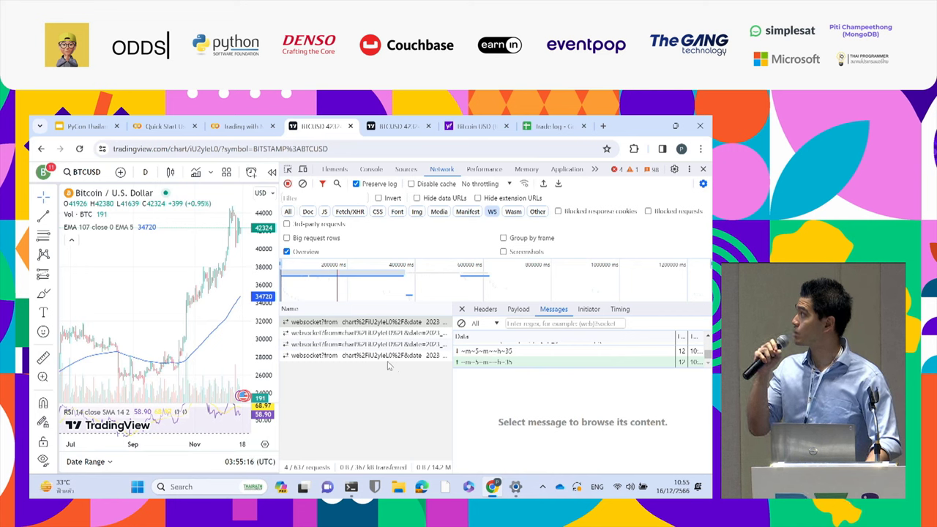
mouse_move(600, 450)
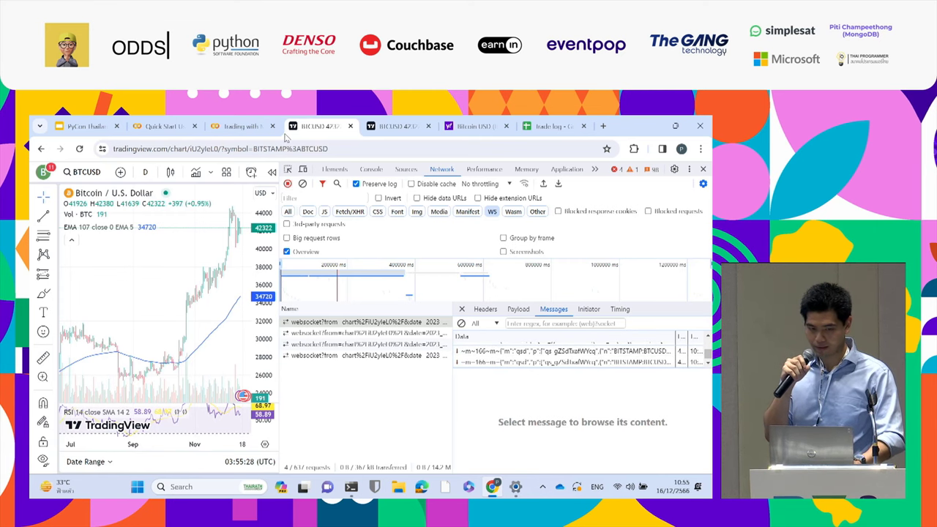
Step: Return to the PyCon deck, select slide 6 and restart the full-screen slideshow
left_click(82, 126)
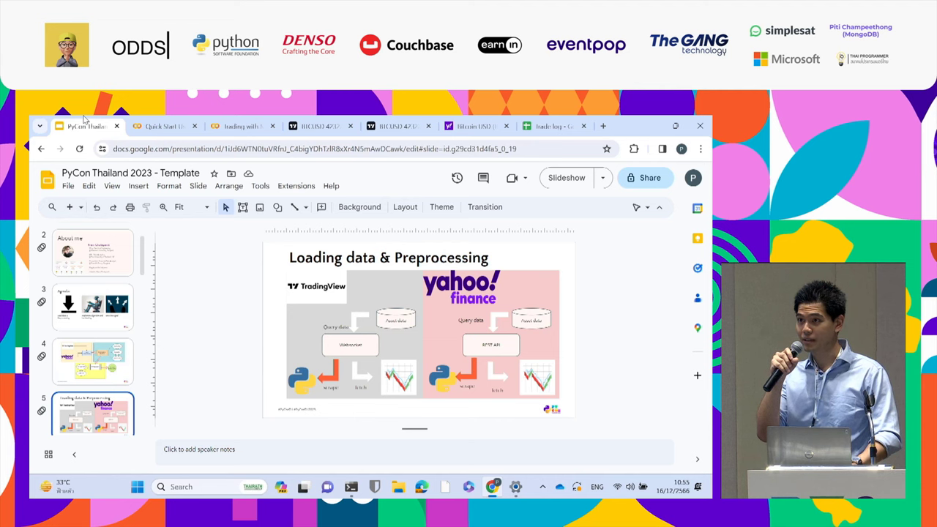
scroll("down", 3)
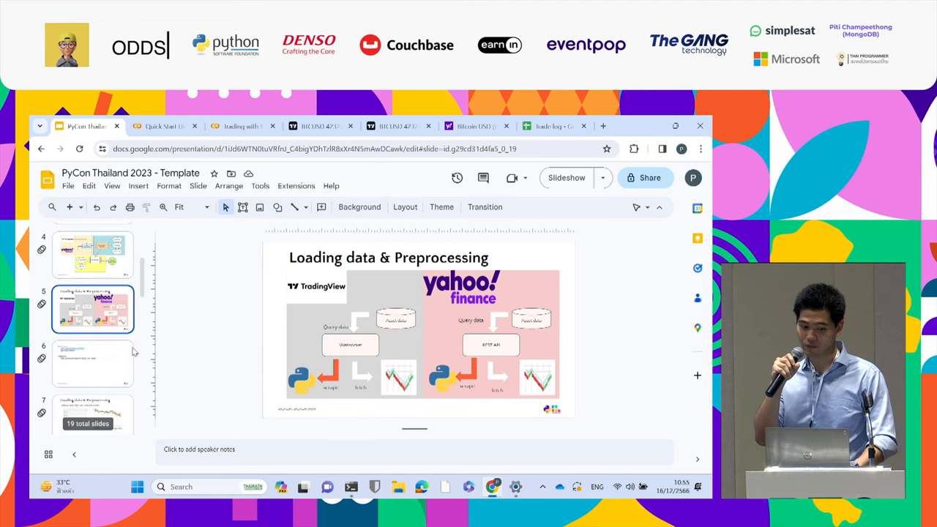
left_click(93, 363)
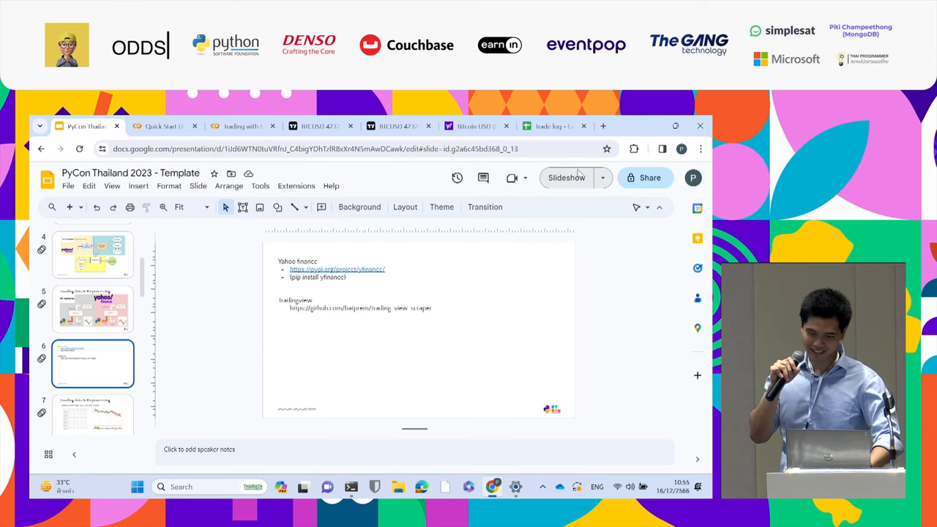
left_click(565, 177)
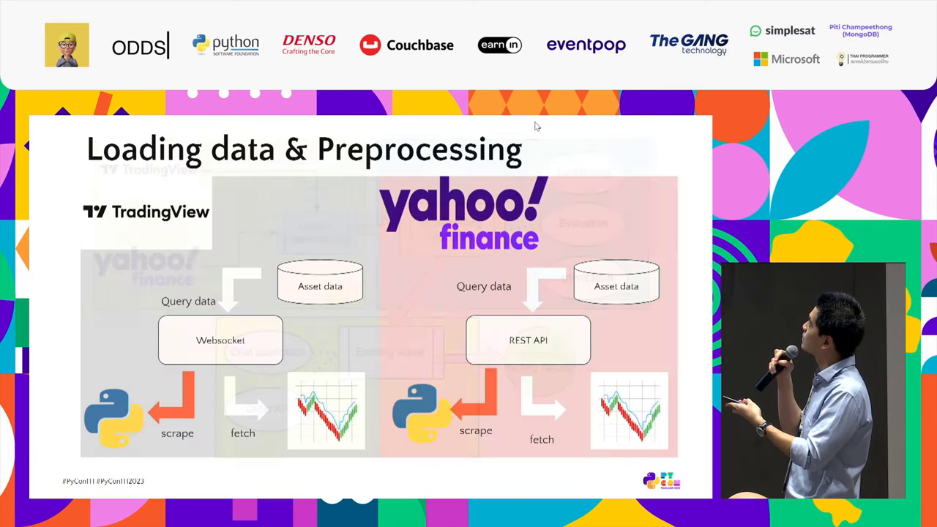
Step: Advance past the data library links slide to the OHLCV table and candlestick chart
key("Right")
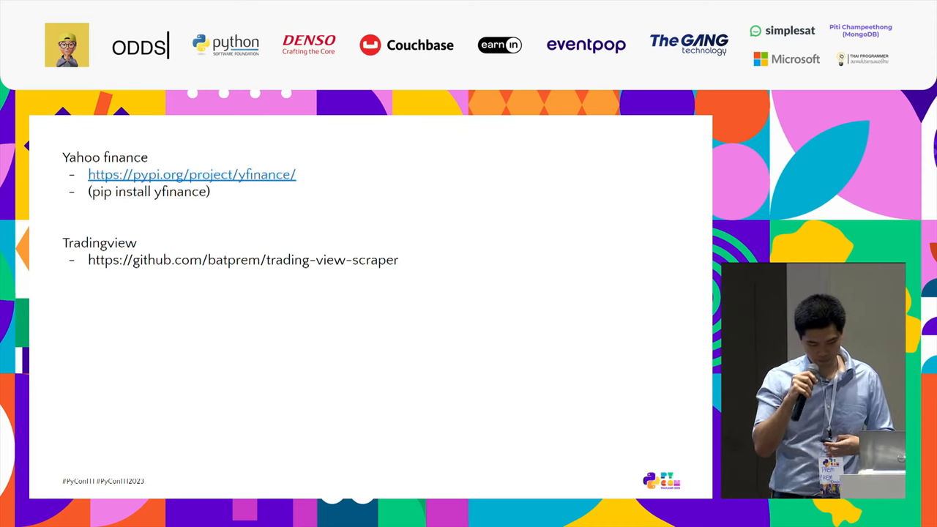
key("Right")
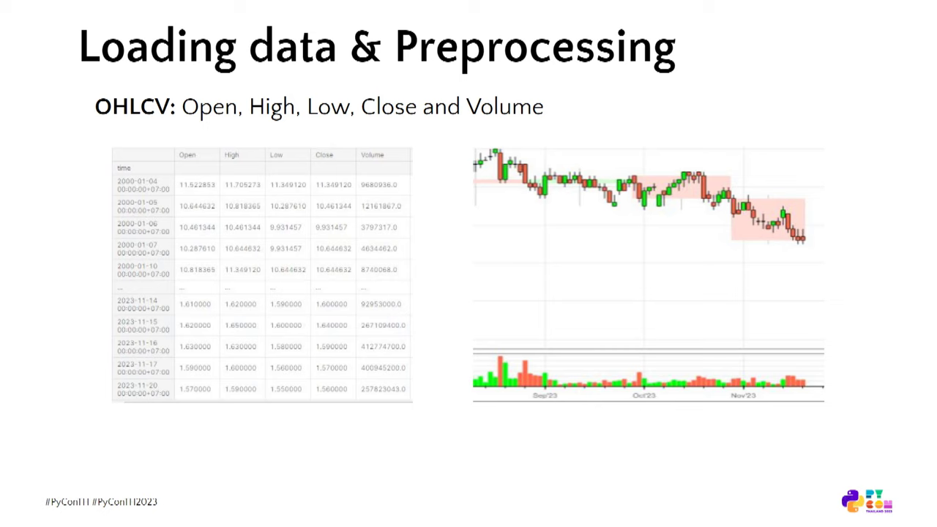
mouse_move(696, 8)
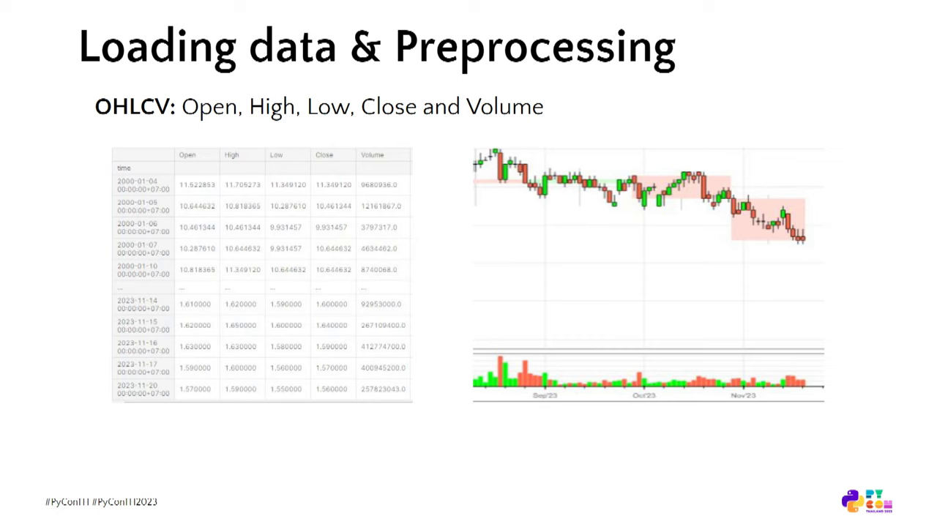
mouse_move(706, 8)
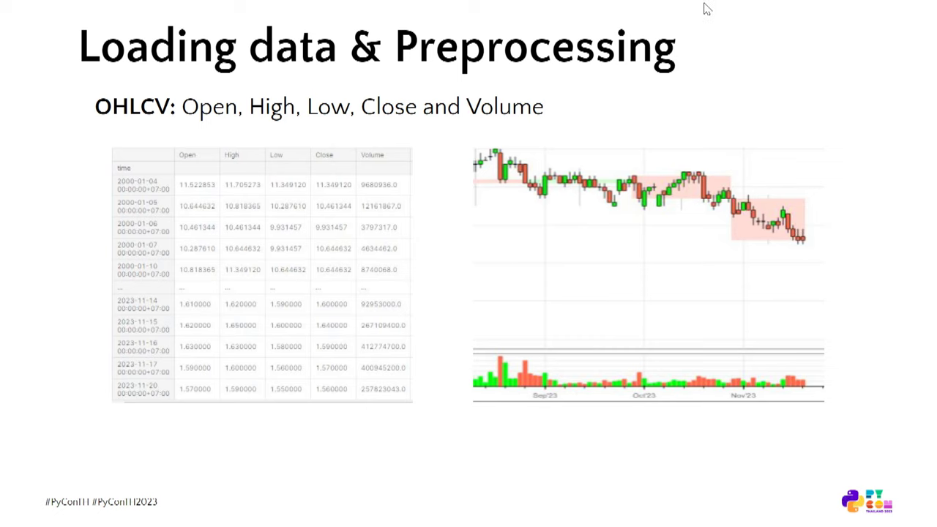
mouse_move(696, 18)
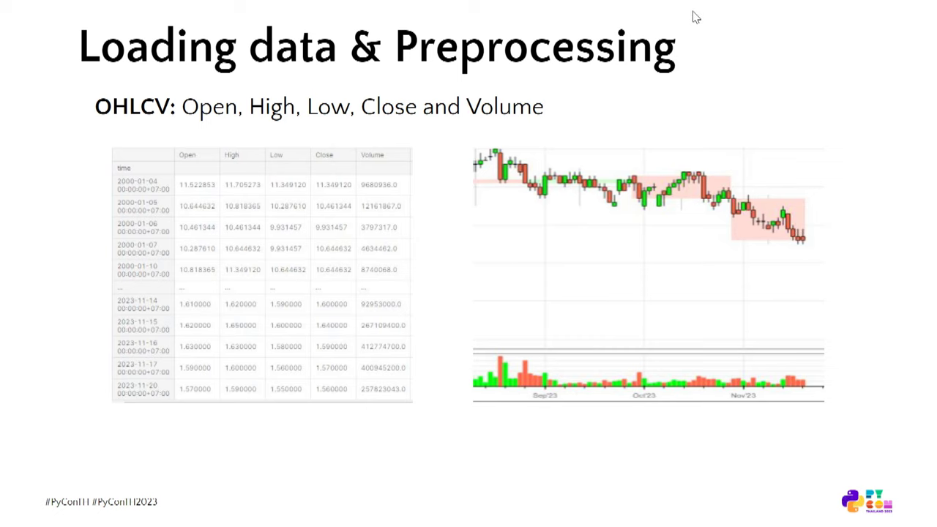
mouse_move(634, 54)
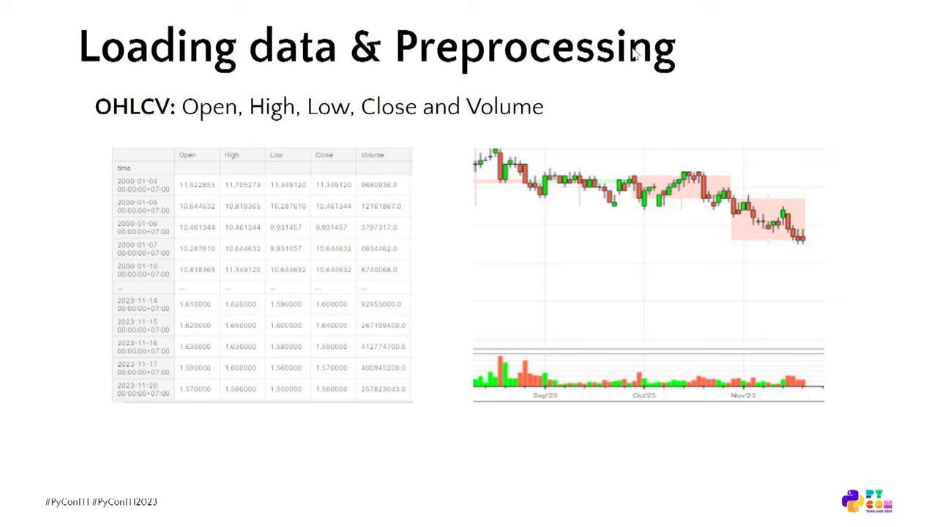
mouse_move(627, 68)
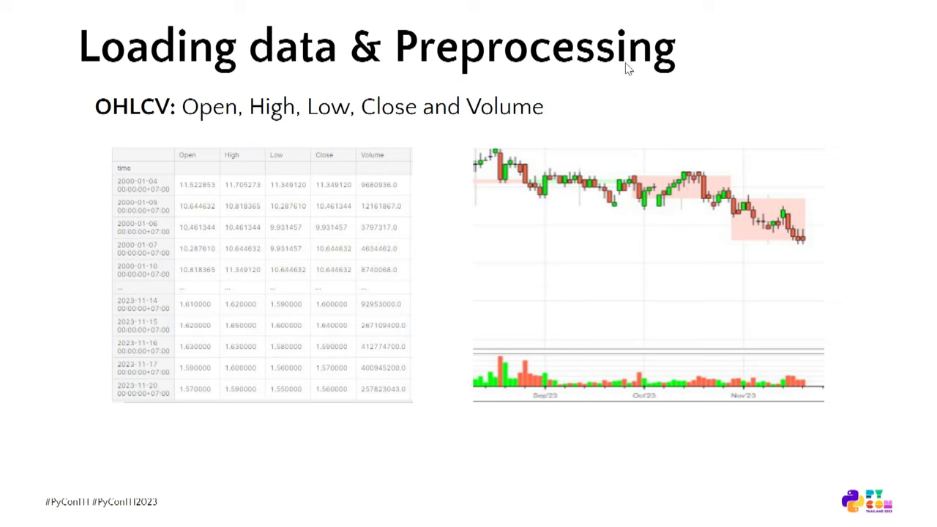
mouse_move(556, 117)
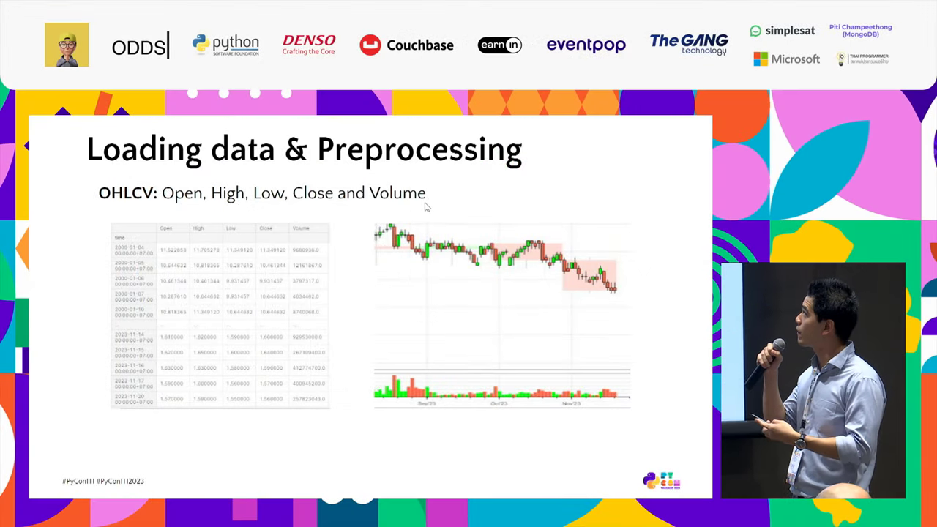
mouse_move(421, 215)
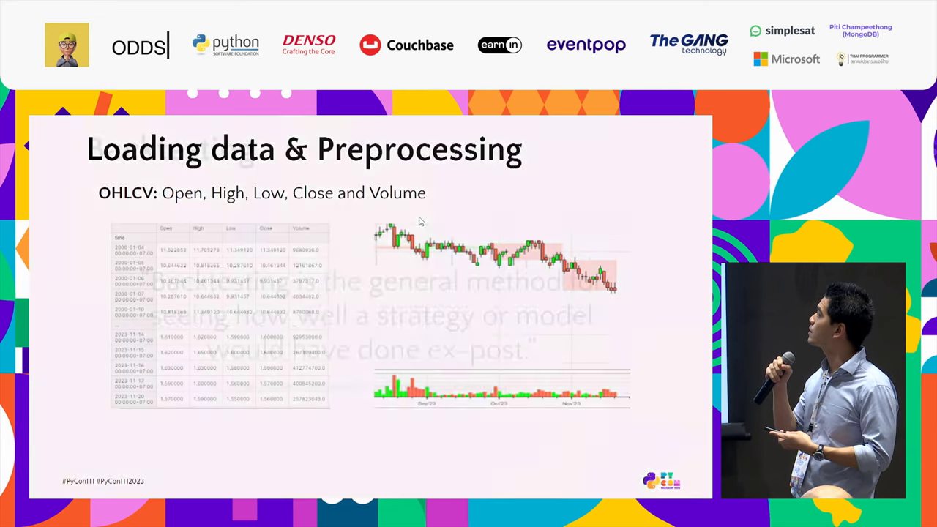
Step: Advance to the Backtesting slide quoting Investopedia's definition of backtesting
key("Right")
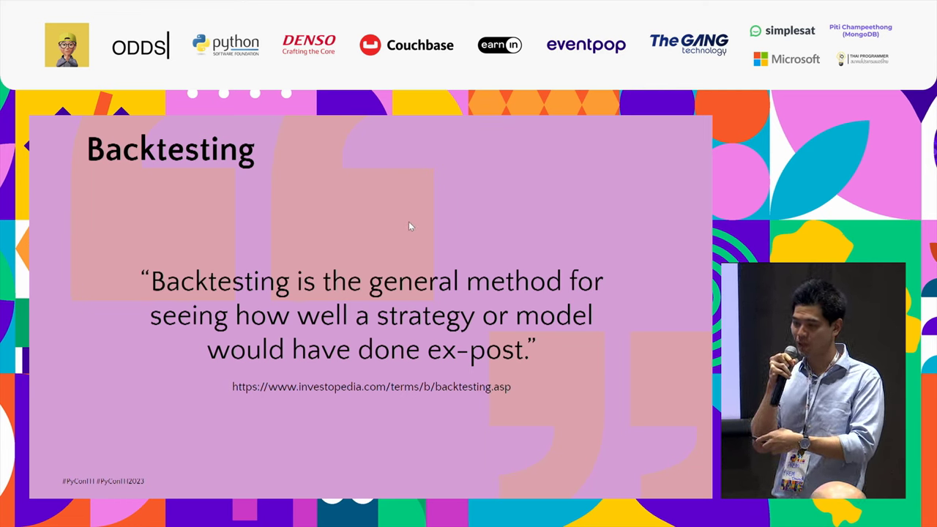
mouse_move(402, 234)
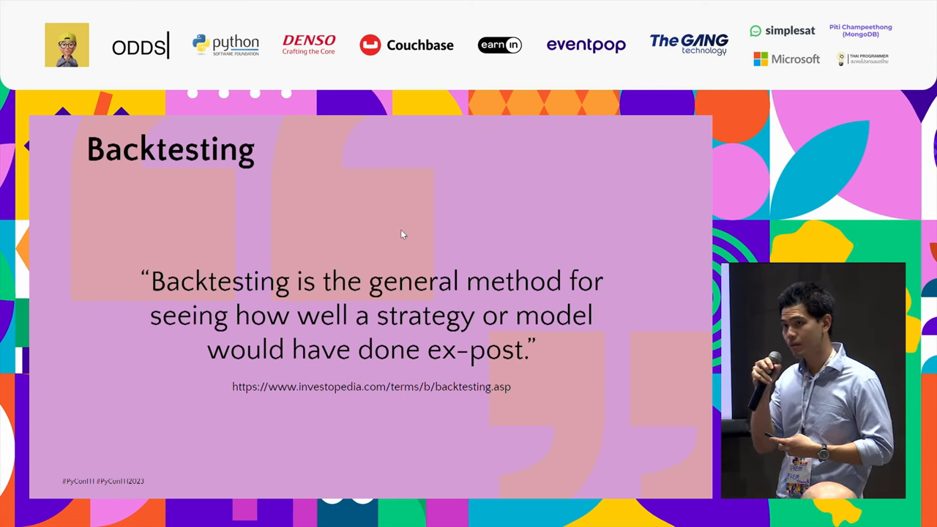
mouse_move(399, 243)
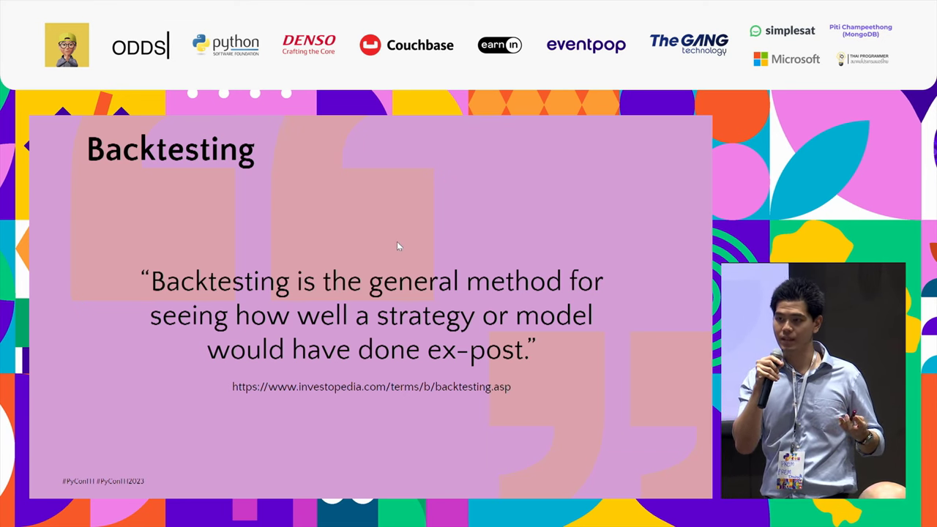
mouse_move(402, 232)
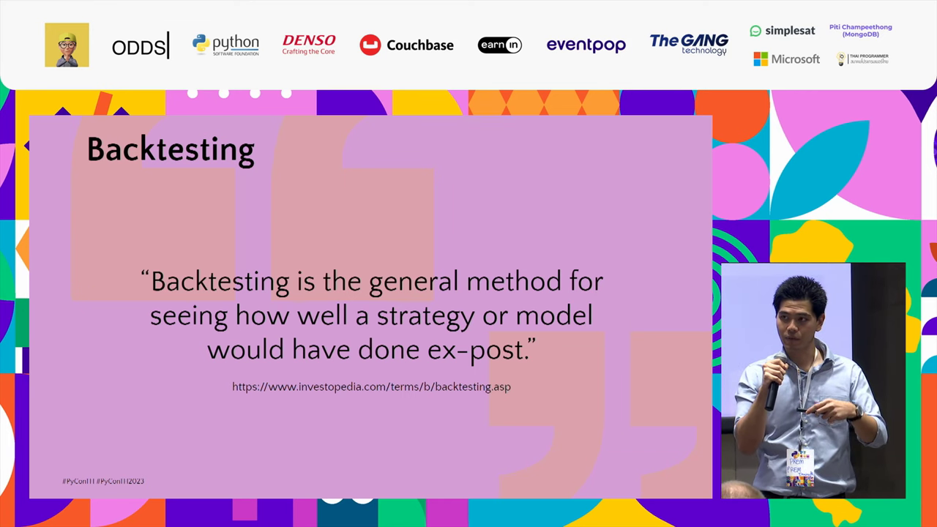
mouse_move(400, 233)
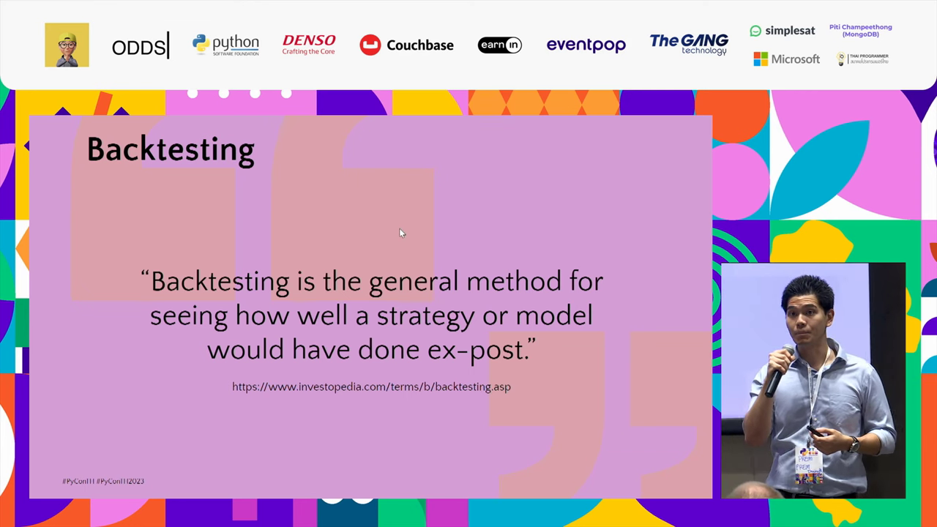
mouse_move(367, 250)
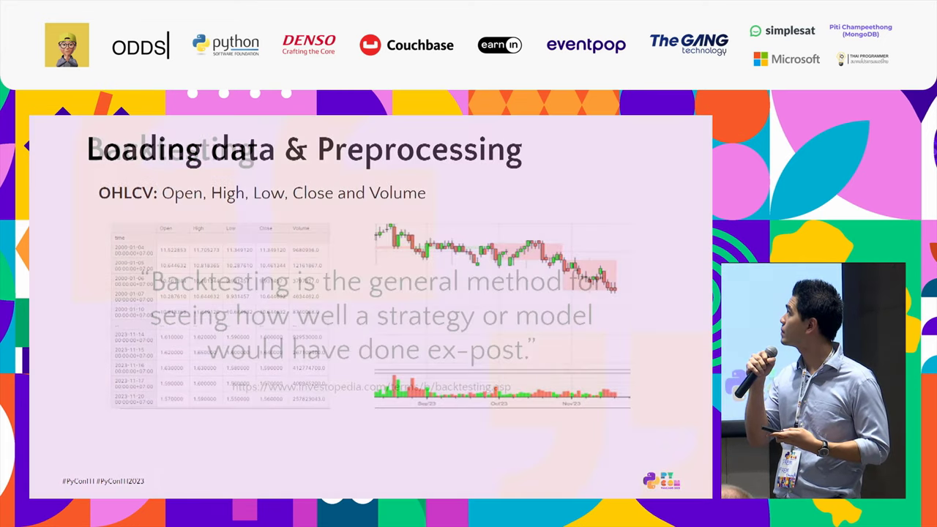
key("Right")
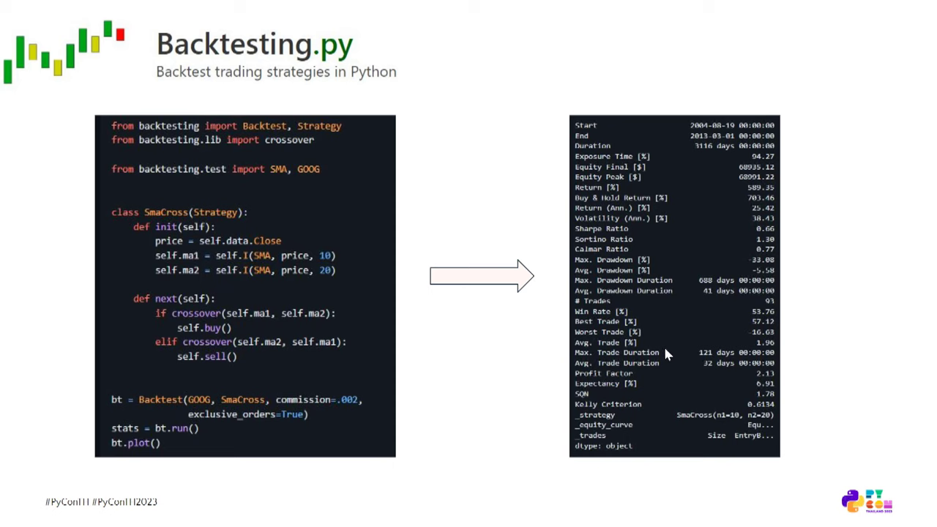
mouse_move(668, 350)
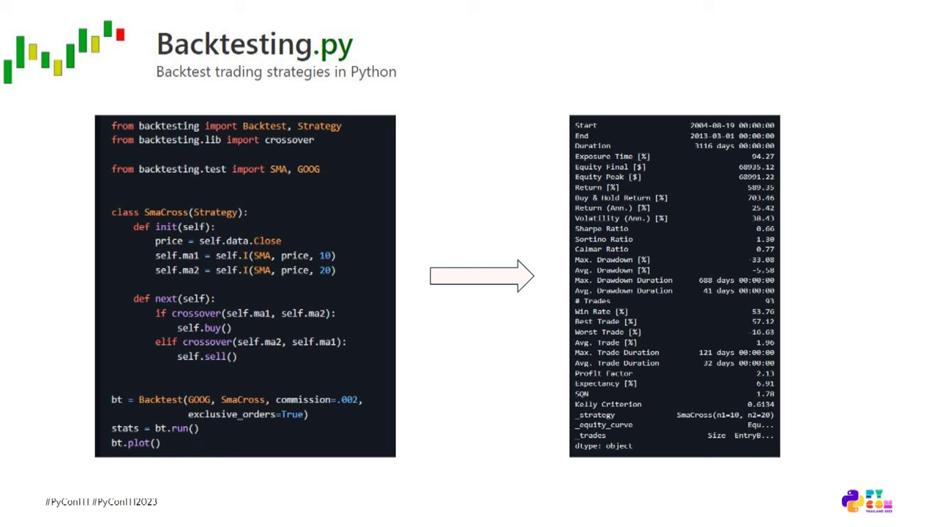
mouse_move(673, 338)
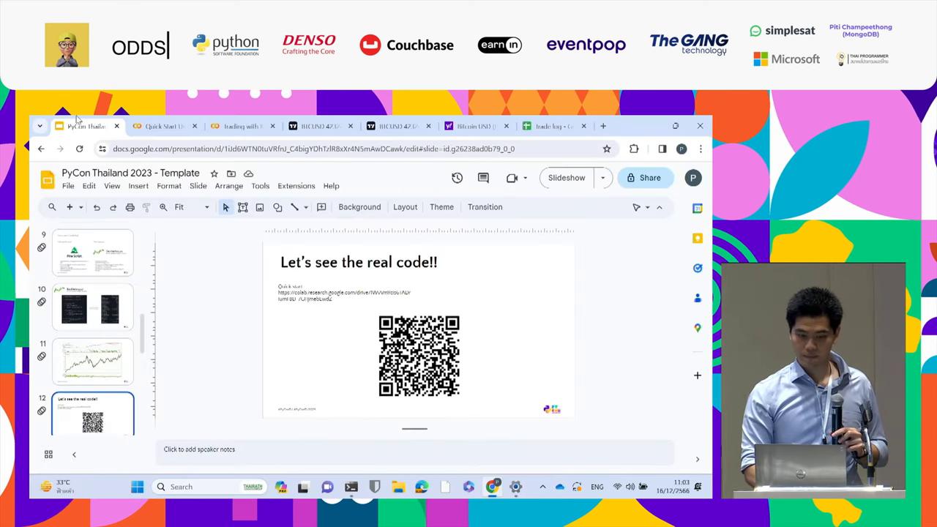
Step: Switch to the Backtesting.py Quick Start notebook tab in Colab
left_click(161, 126)
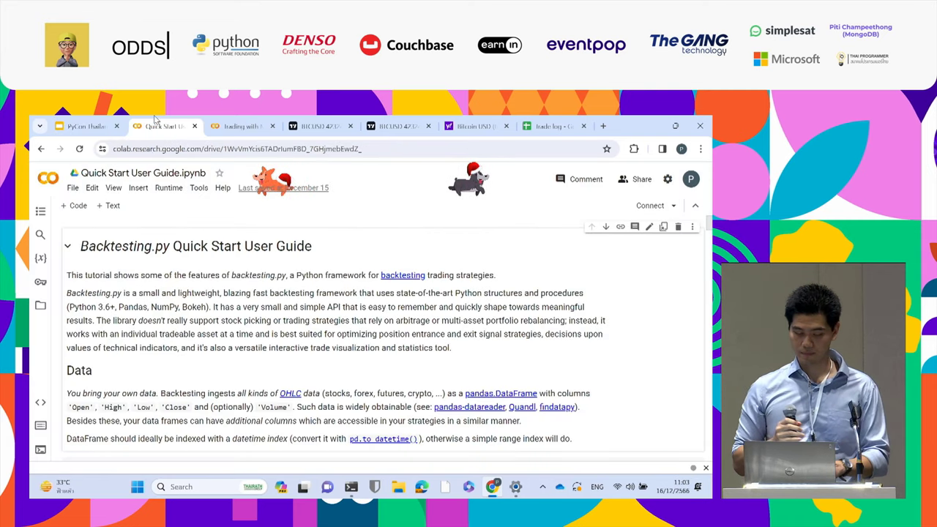
Step: Scroll past the introduction to the BTC-USD yfinance cell and its daily price table
scroll("down", 3)
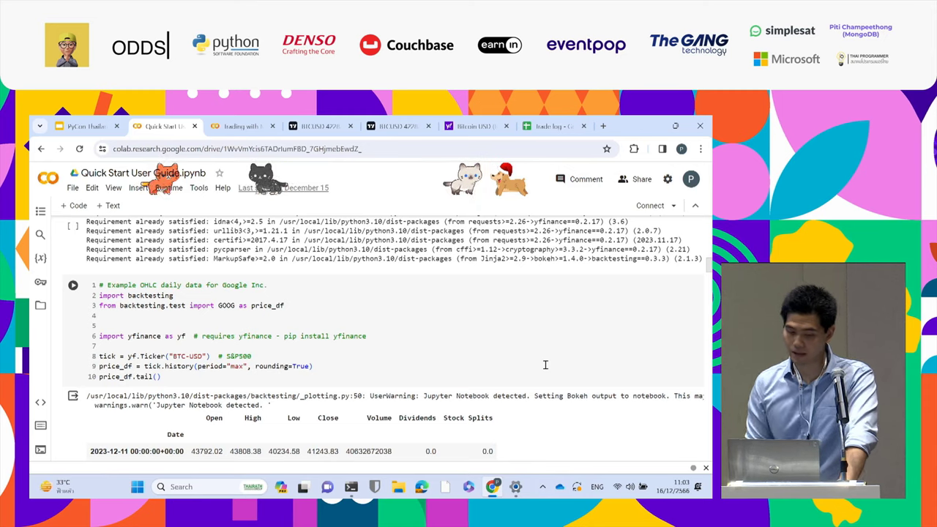
scroll("down", 3)
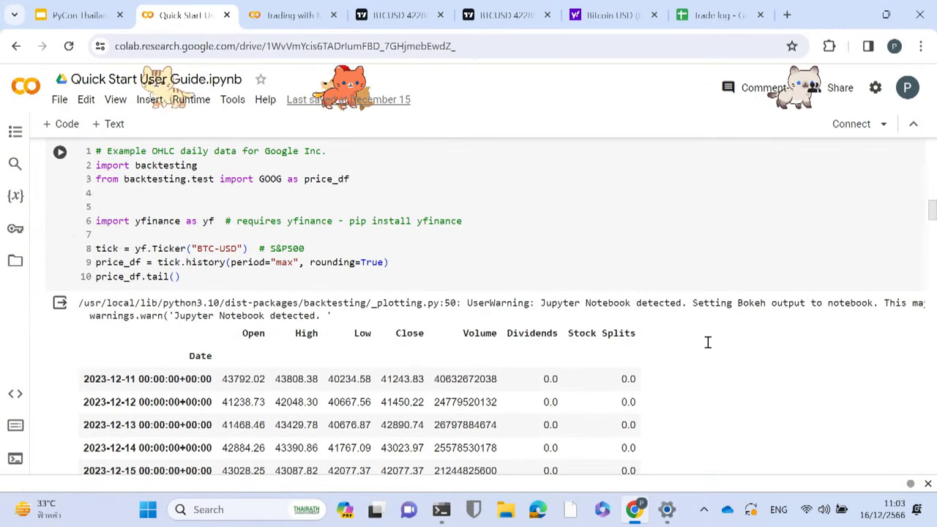
scroll("down", 3)
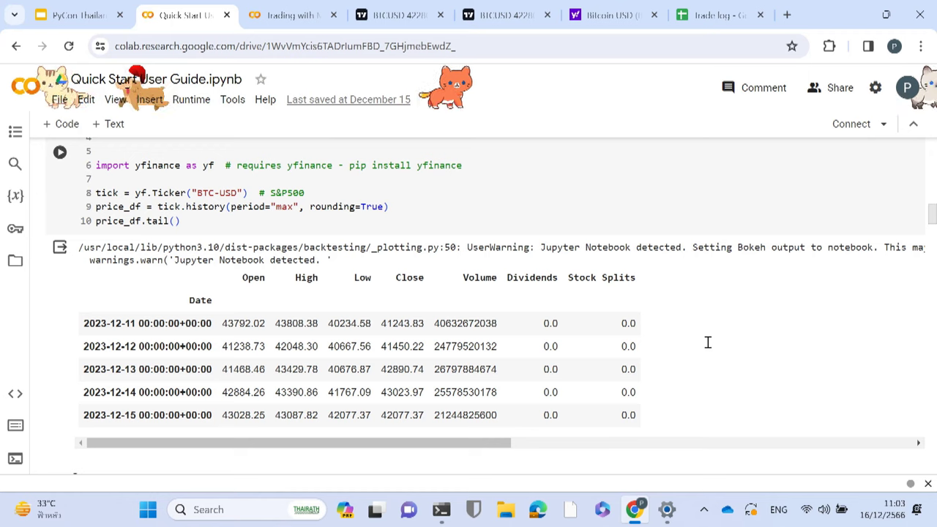
mouse_move(153, 318)
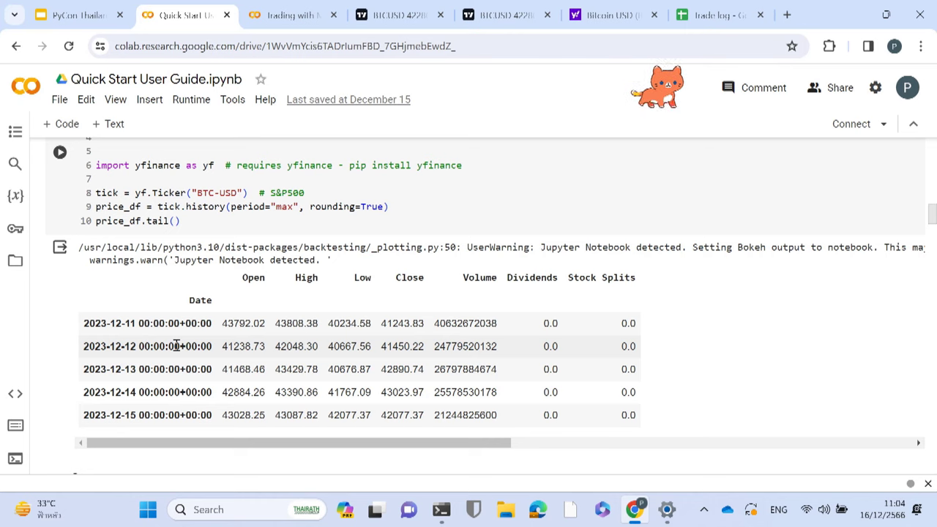
scroll("down", 3)
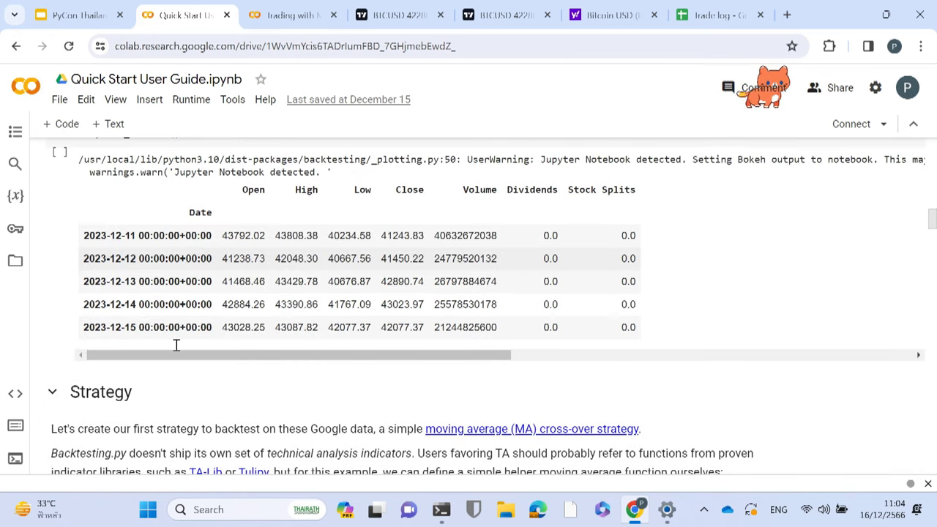
Step: Scroll to the EmaCross strategy cell with its ema helper and crossover buy/close rules
scroll("down", 3)
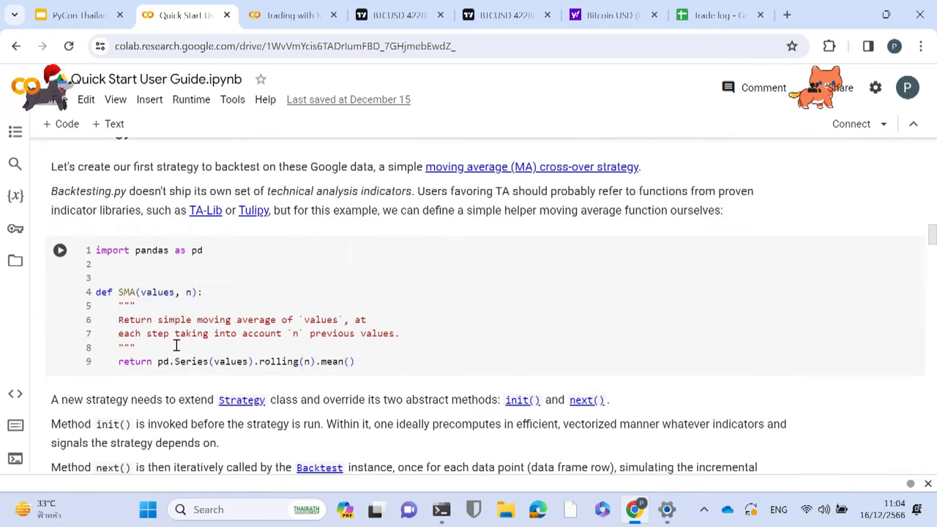
scroll("down", 3)
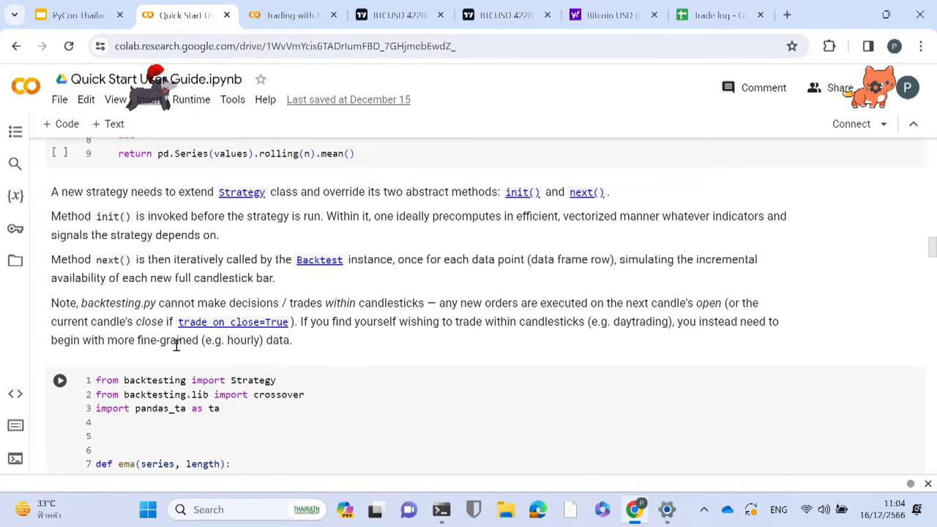
scroll("down", 3)
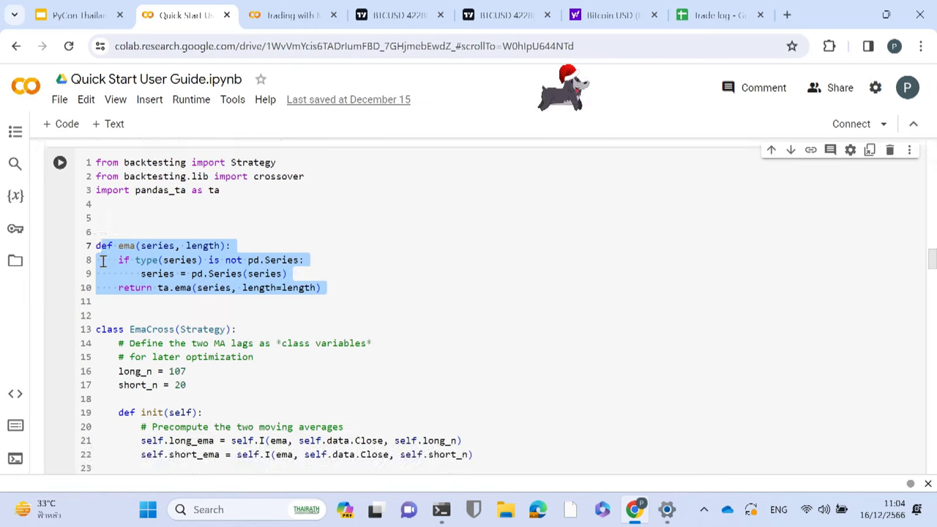
scroll("down", 3)
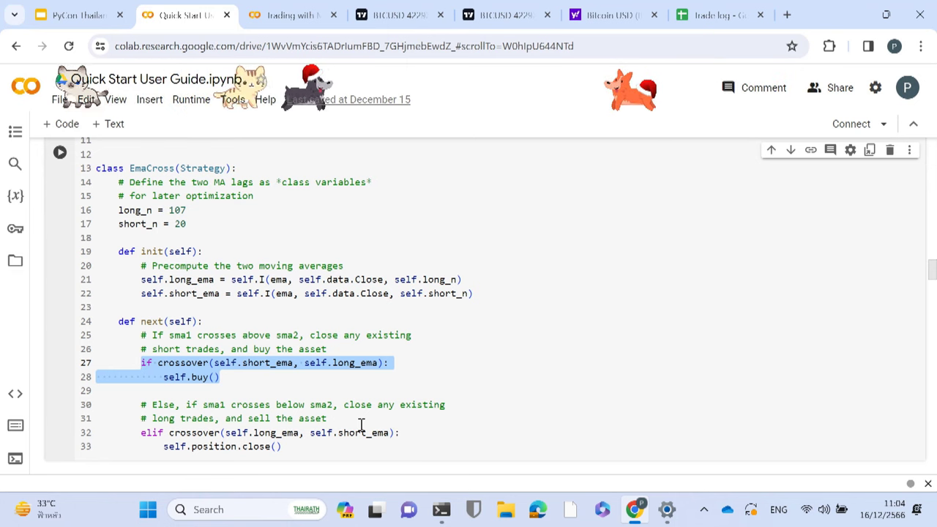
scroll("down", 3)
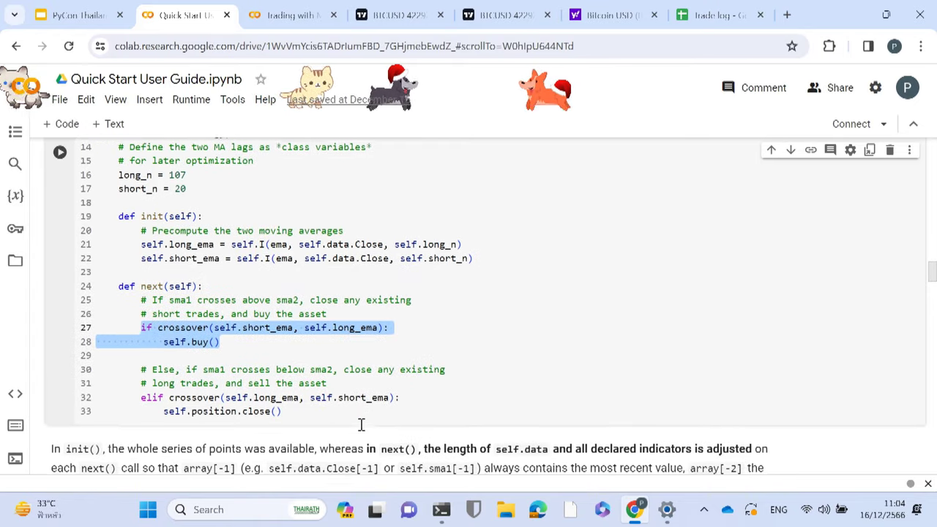
Step: Scroll to the EmaCross backtest stats: 24592% return over 3376 days, 11 trades
scroll("down", 3)
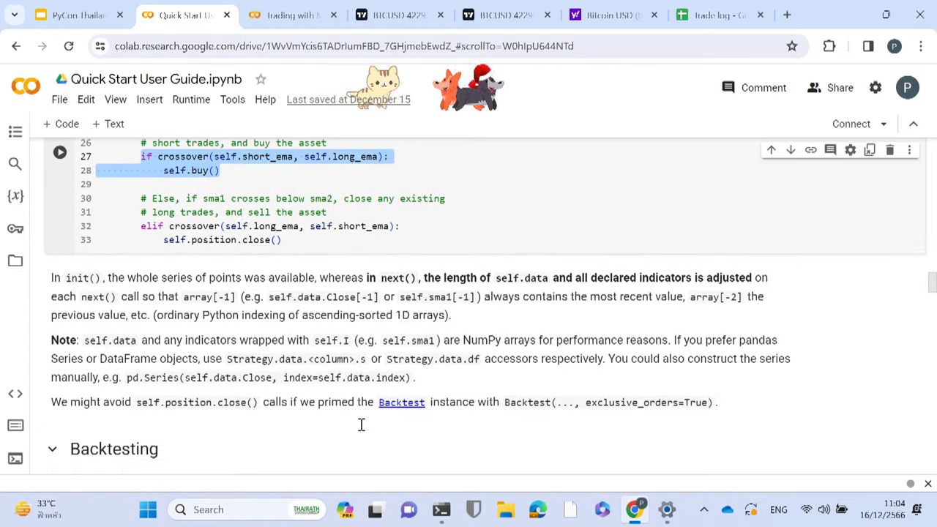
scroll("down", 3)
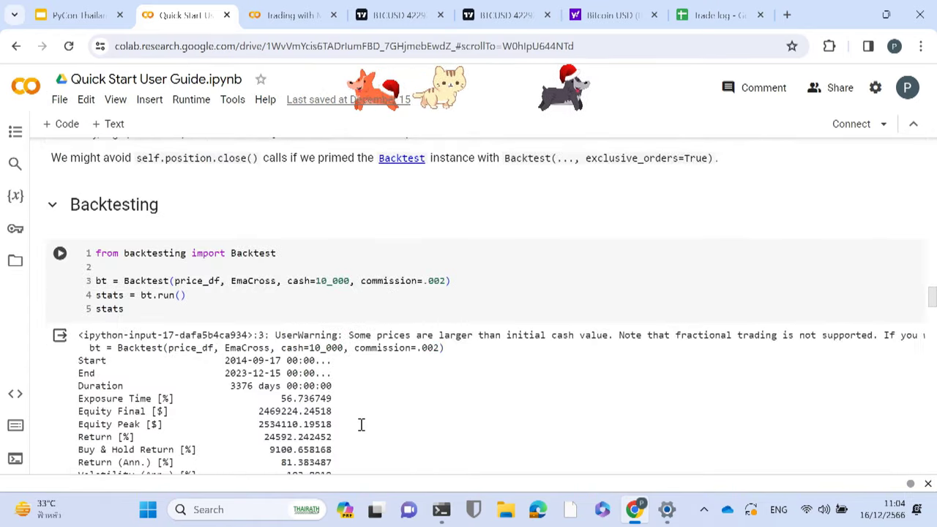
scroll("down", 3)
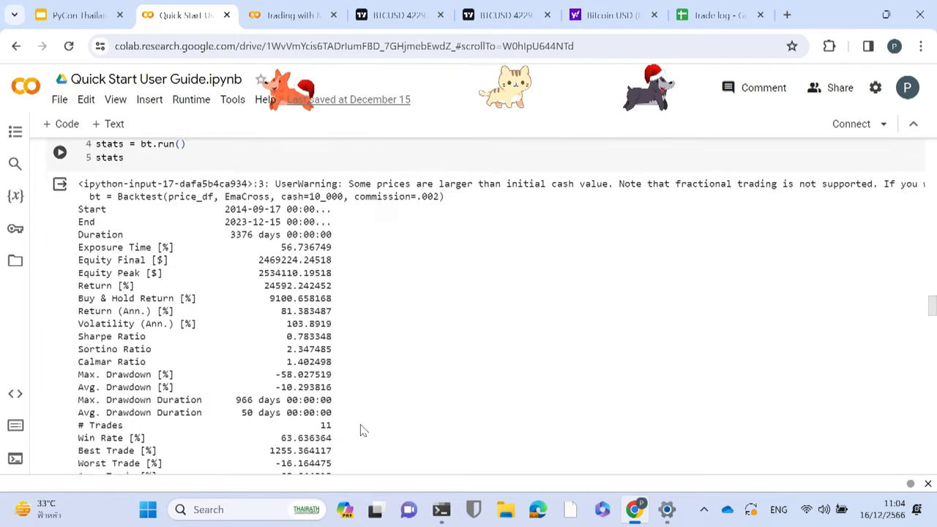
scroll("down", 3)
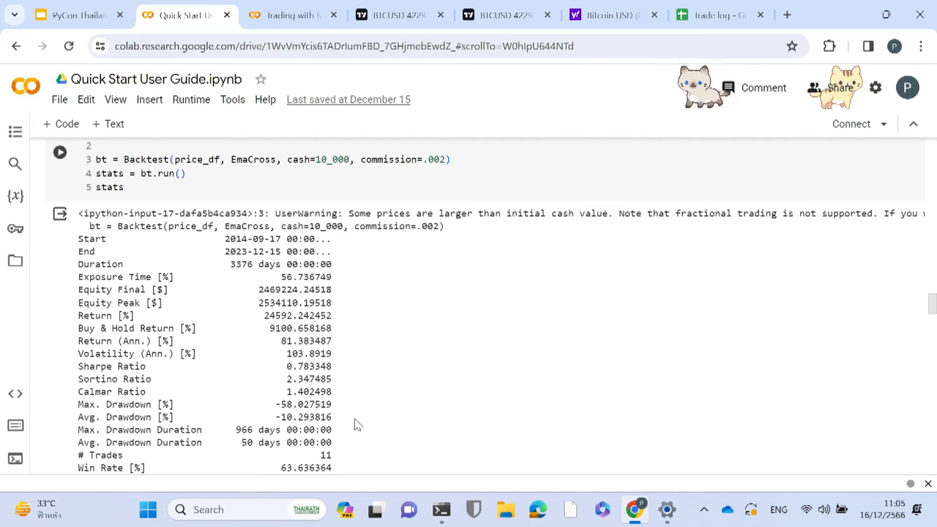
scroll("down", 3)
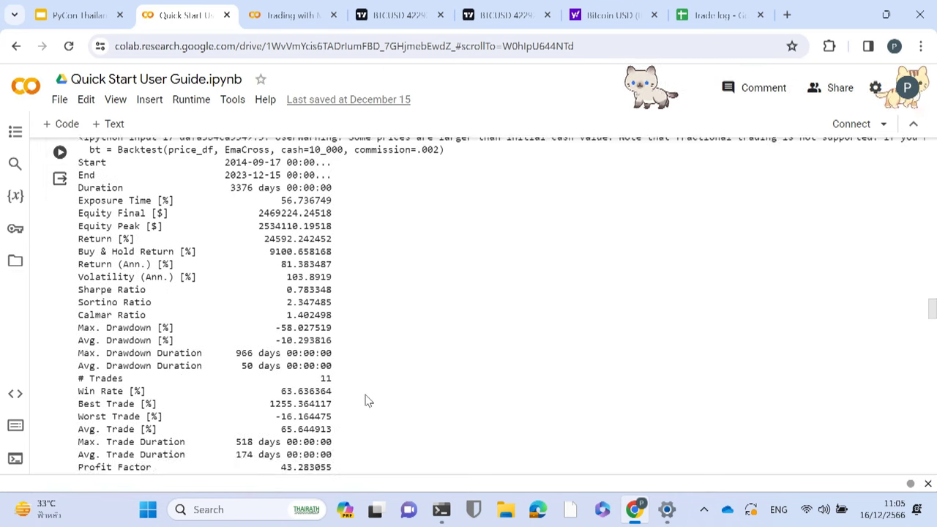
scroll("down", 3)
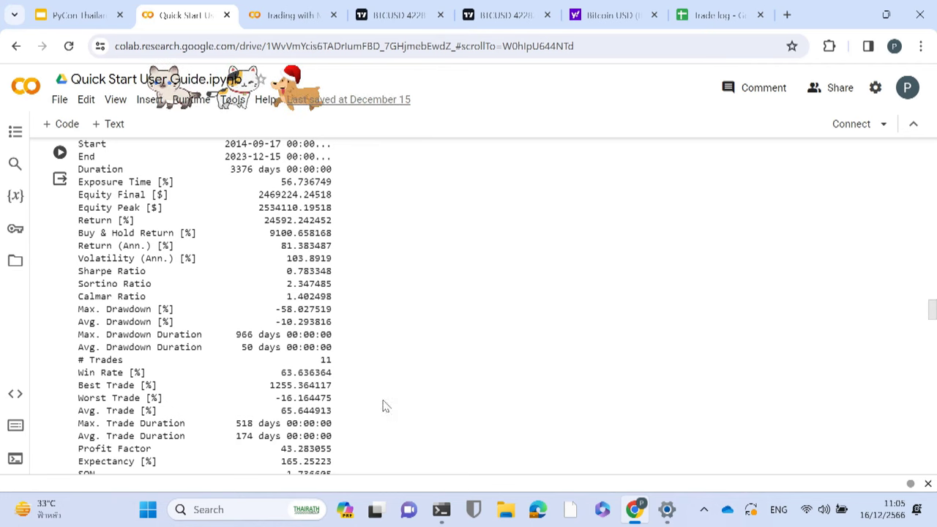
mouse_move(375, 390)
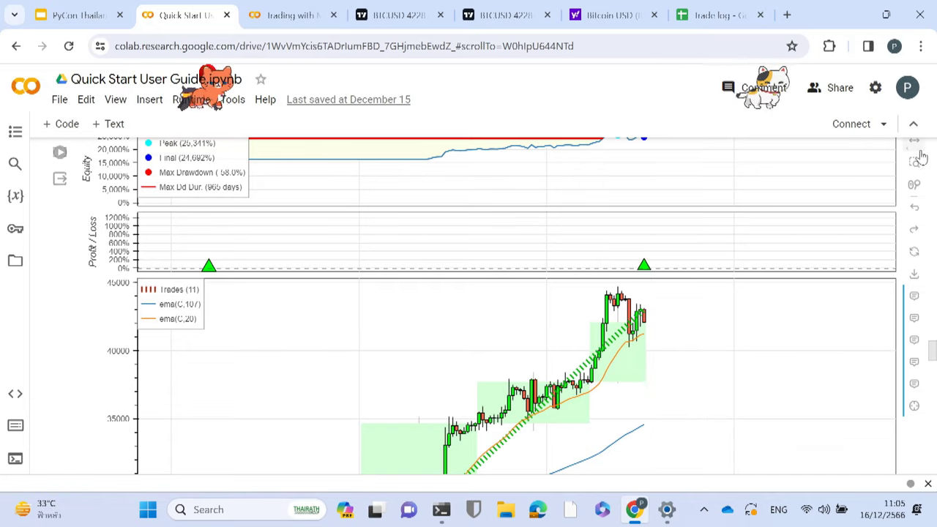
Step: Scroll through the Bokeh equity, profit/loss and candlestick trade plots to the Optimization heading
scroll("down", 3)
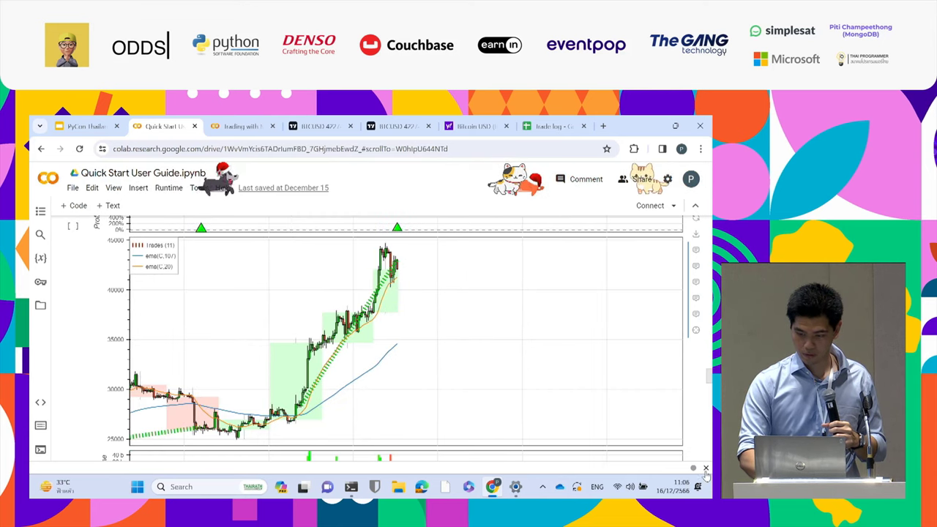
scroll("down", 3)
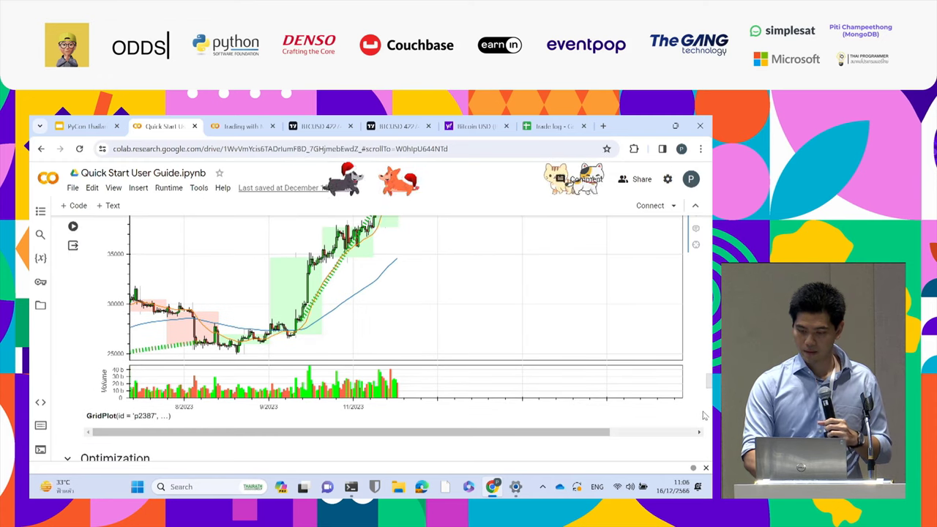
scroll("down", 3)
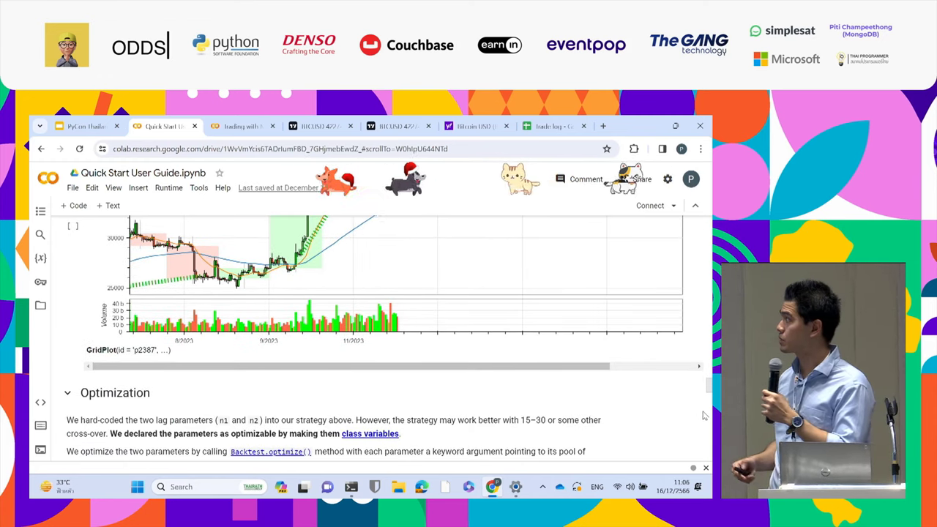
scroll("down", 3)
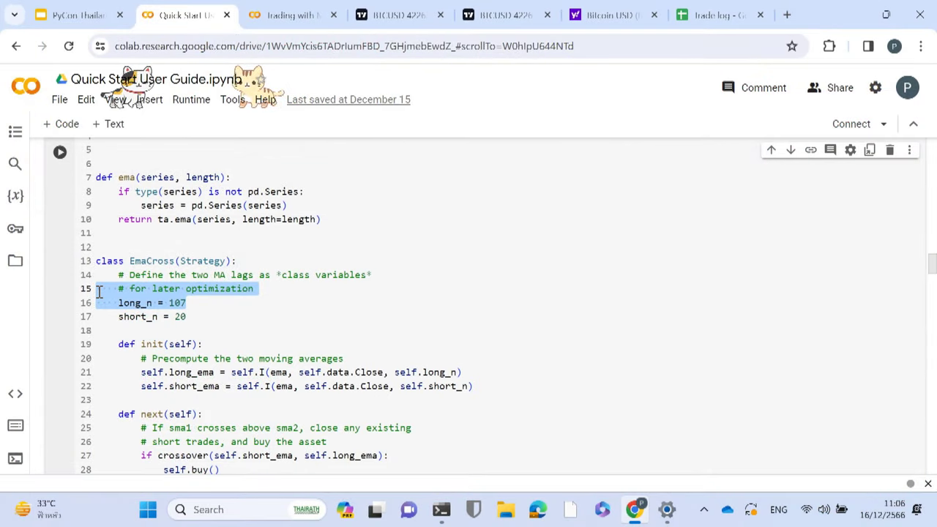
Step: Scroll to the bt.optimize output reporting final equity 3112126.7809 from the EMA range search
scroll("down", 3)
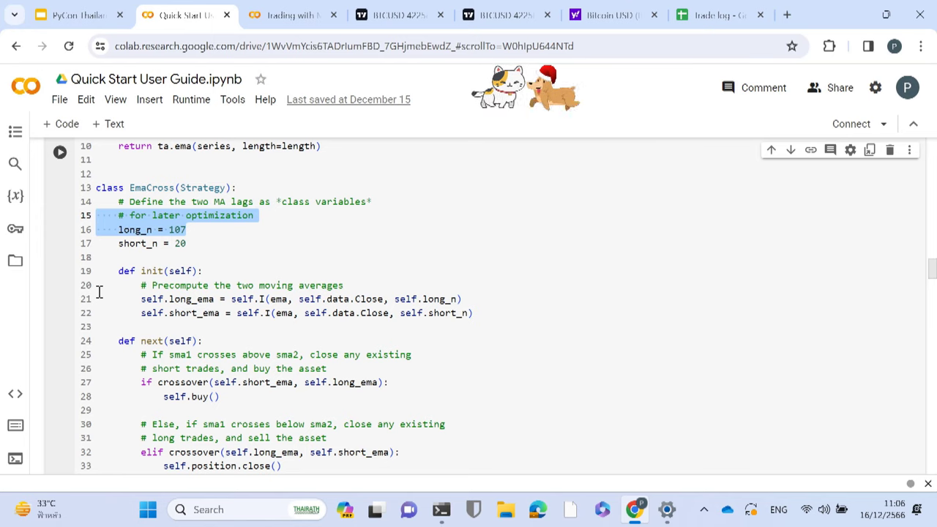
scroll("down", 3)
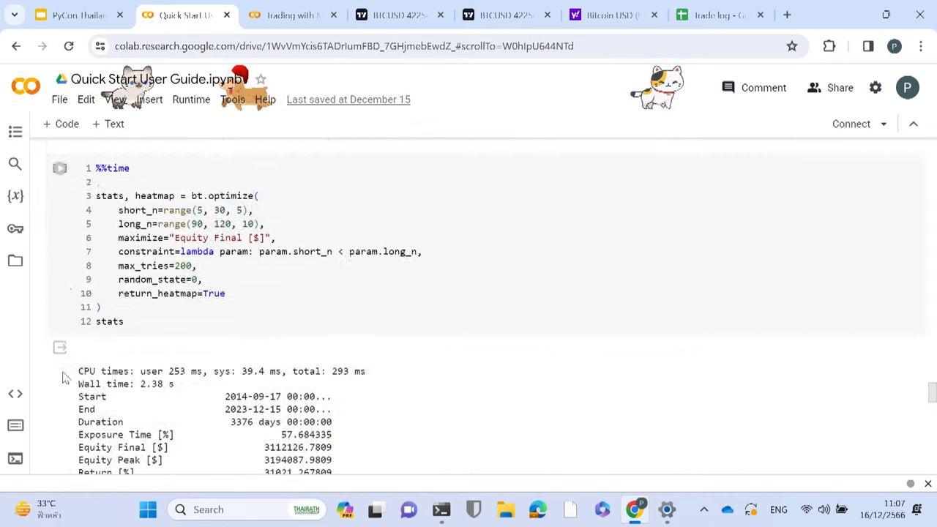
Step: Scroll to the seaborn heatmap of mean final equity over short_n and long_n
scroll("down", 3)
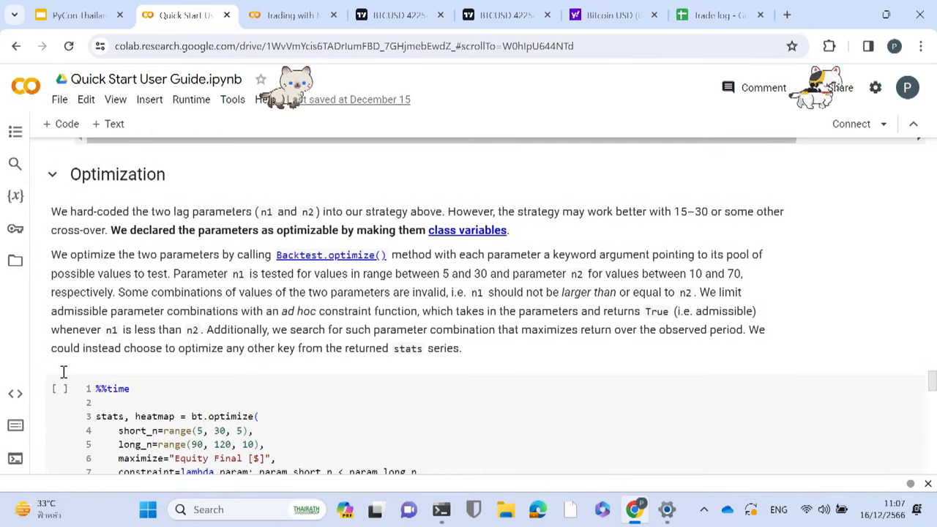
mouse_move(64, 374)
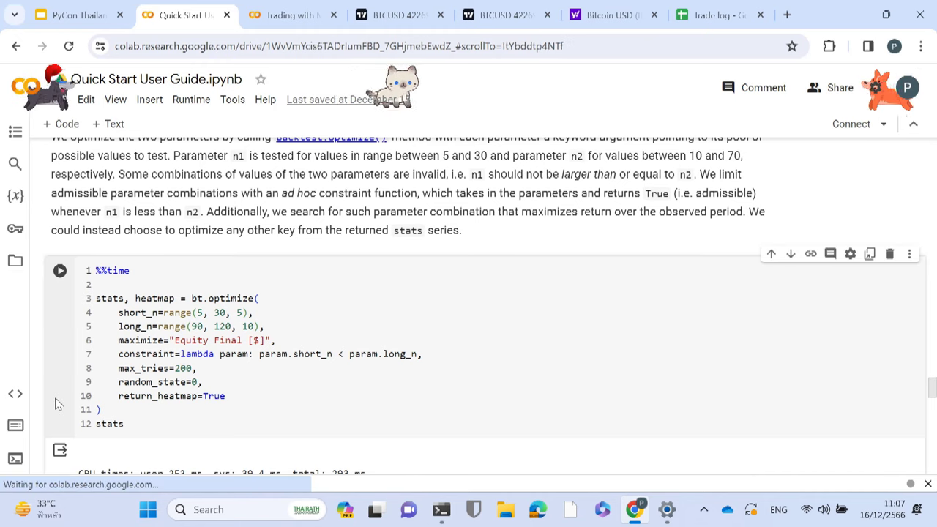
scroll("down", 3)
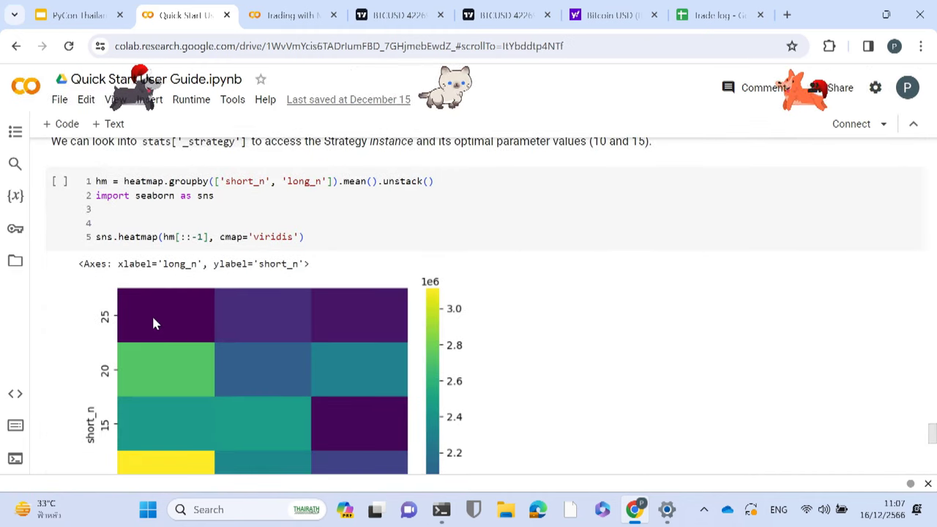
Step: Finish reviewing the heatmap and return to the PyCon Thailand 2023 slide deck
scroll("down", 3)
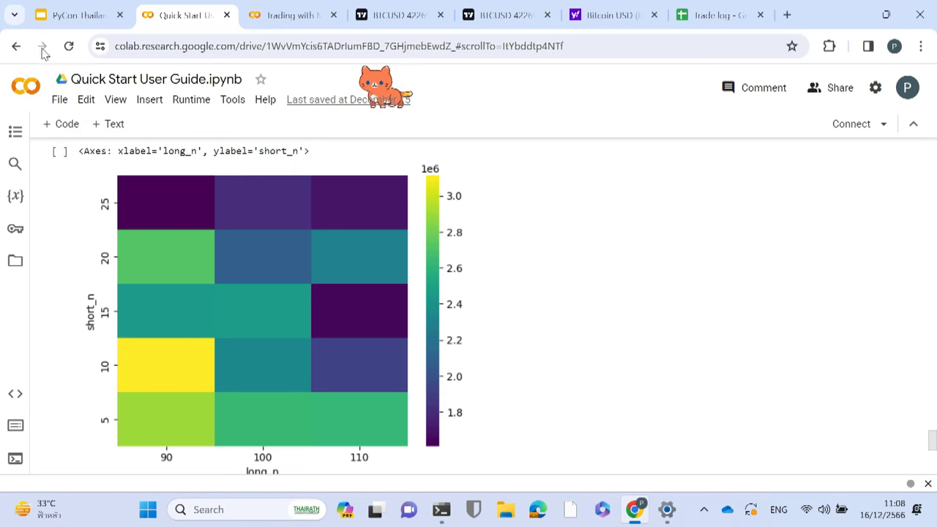
left_click(70, 15)
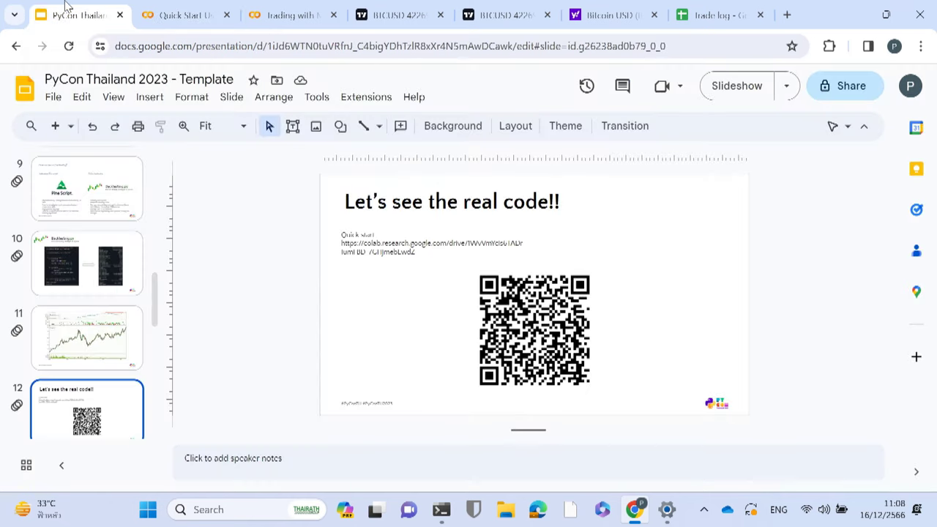
mouse_move(268, 347)
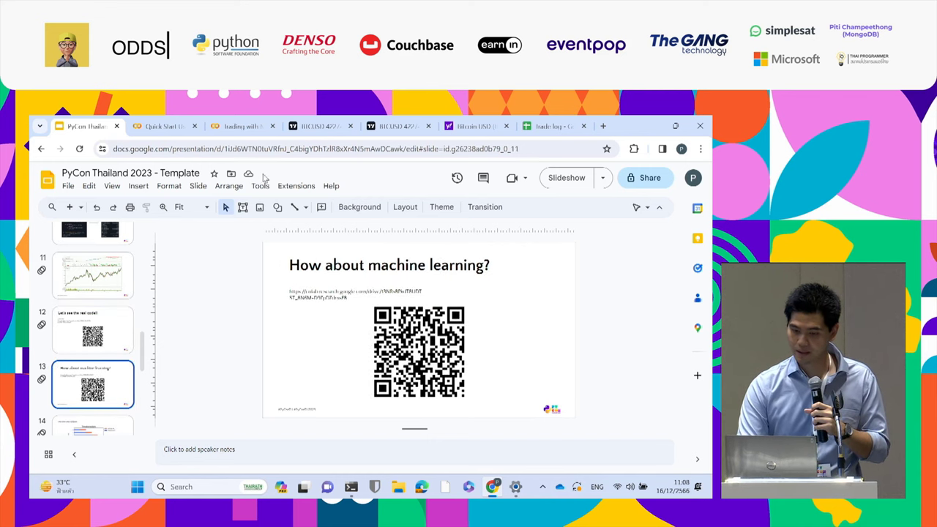
Step: Show slide 13, 'How about machine learning?', and its Trading with Machine Learning notebook
left_click(241, 126)
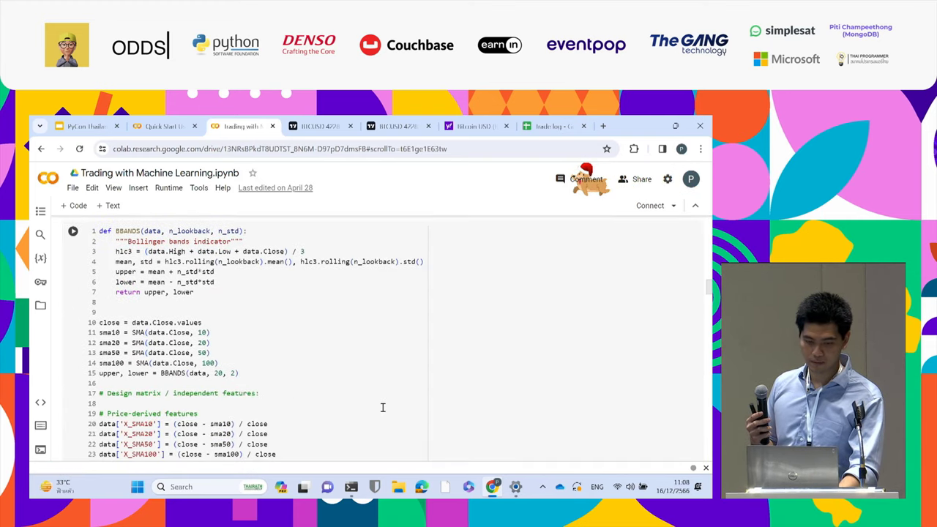
Step: Scroll the Trading with Machine Learning notebook to the get_X, get_y and get_clean_Xy helpers
scroll("down", 3)
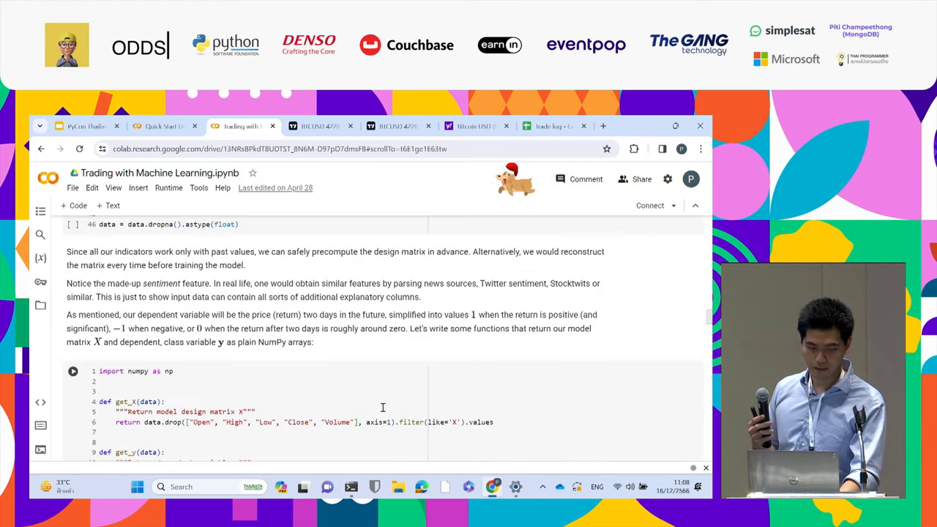
scroll("down", 3)
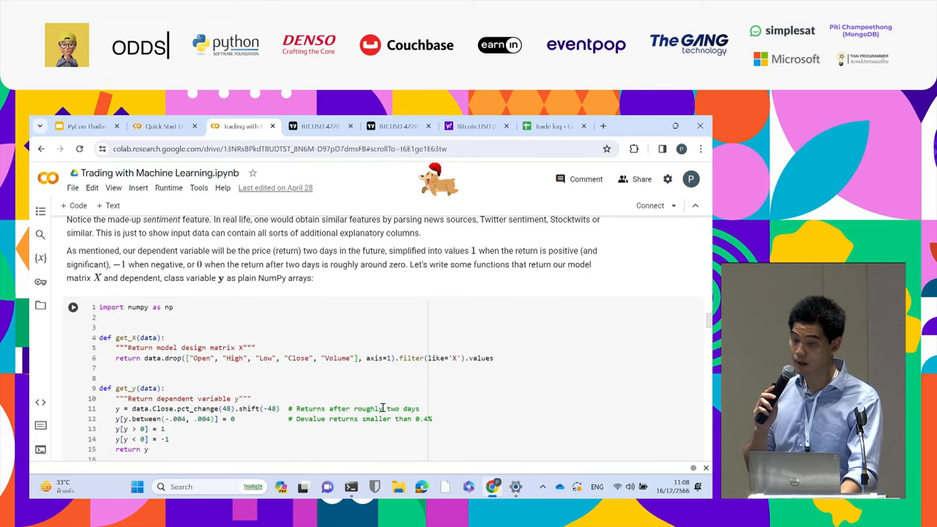
scroll("down", 3)
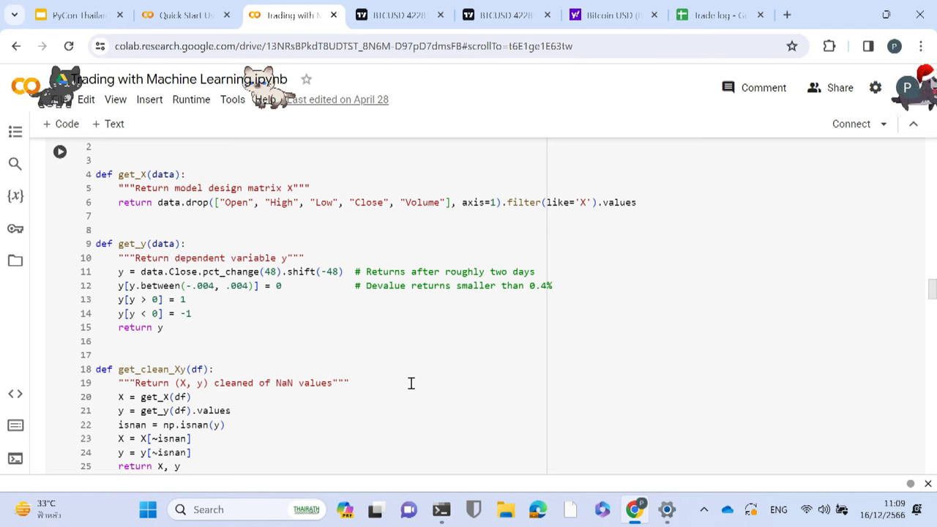
mouse_move(402, 379)
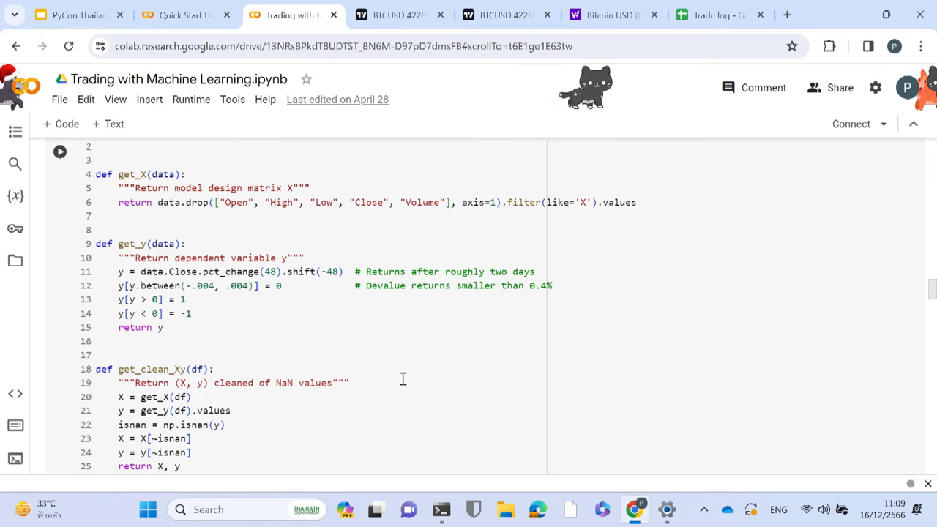
mouse_move(397, 380)
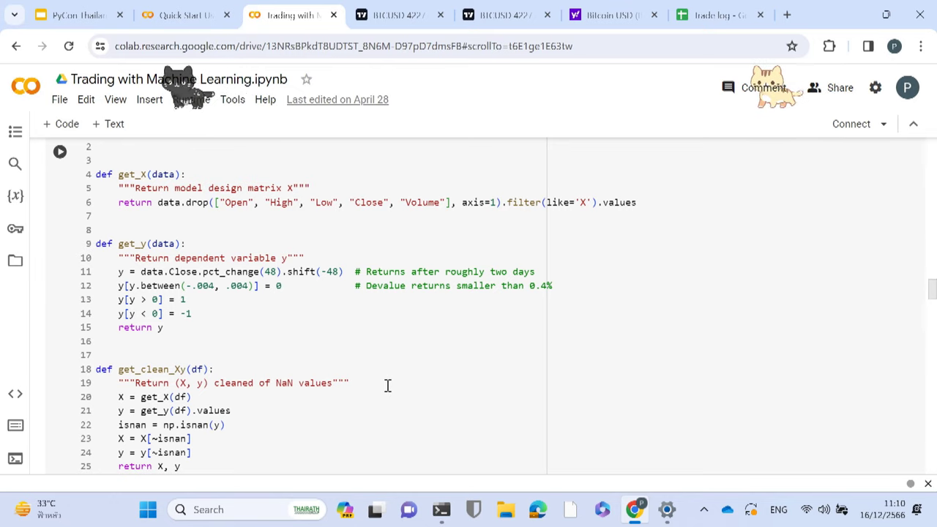
Step: Scroll past feature engineering to the strategy class training a DecisionTreeClassifier on N_TRAIN examples
scroll("down", 3)
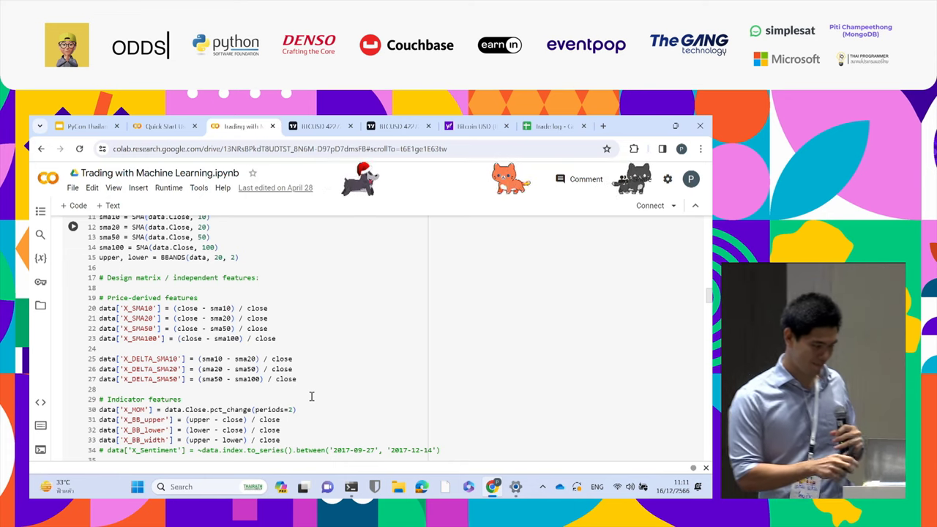
scroll("down", 3)
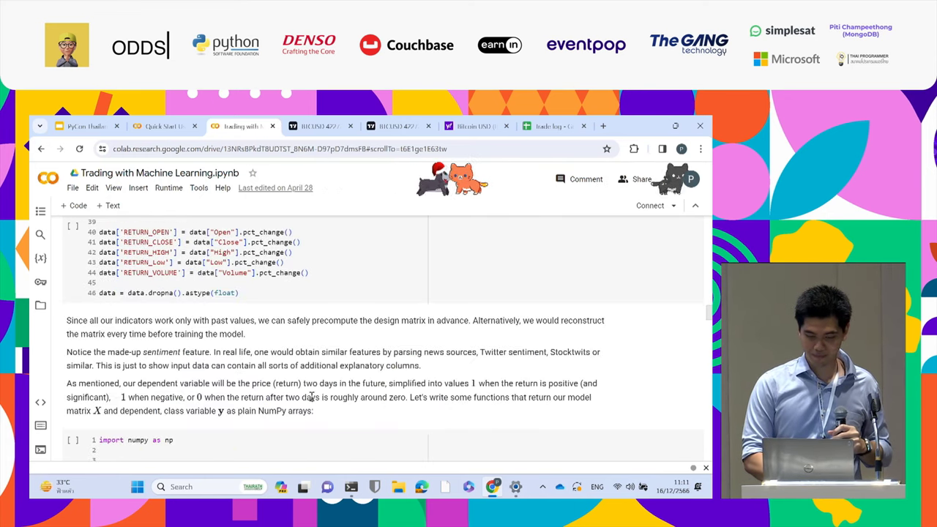
scroll("down", 3)
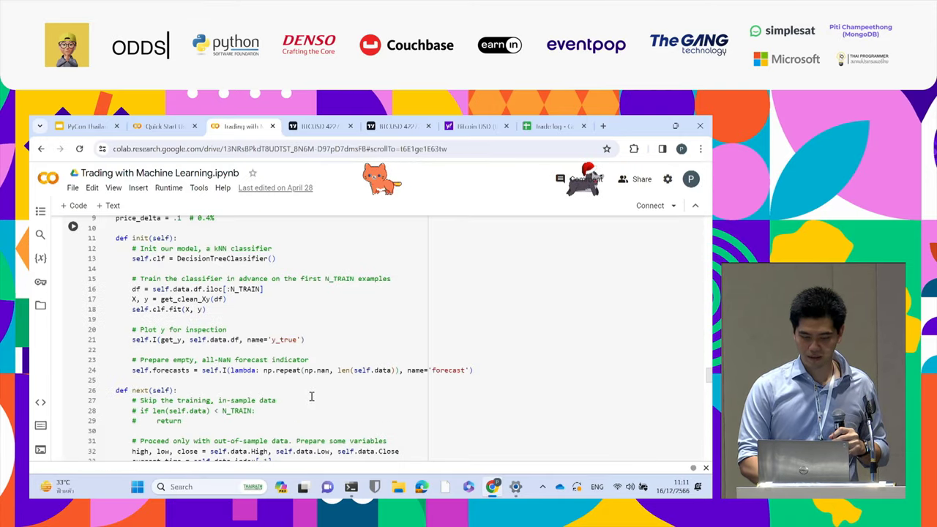
scroll("down", 3)
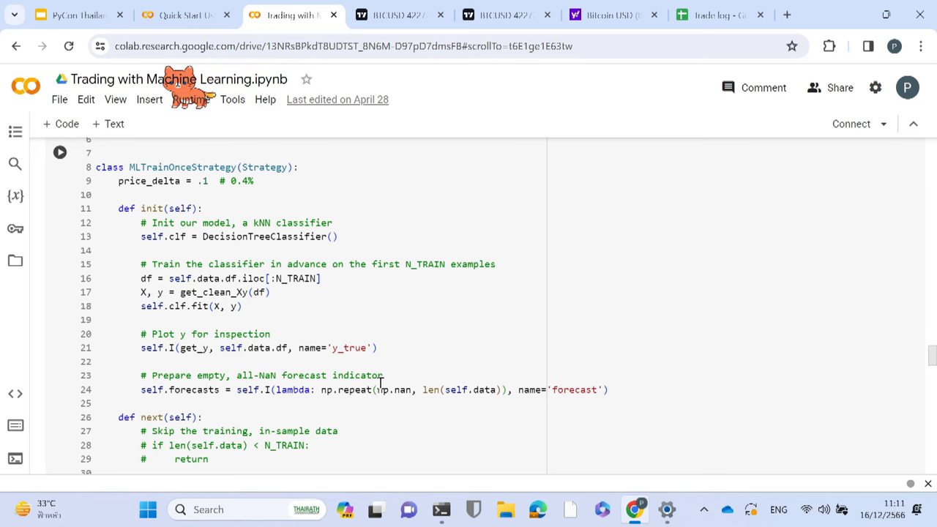
mouse_move(354, 419)
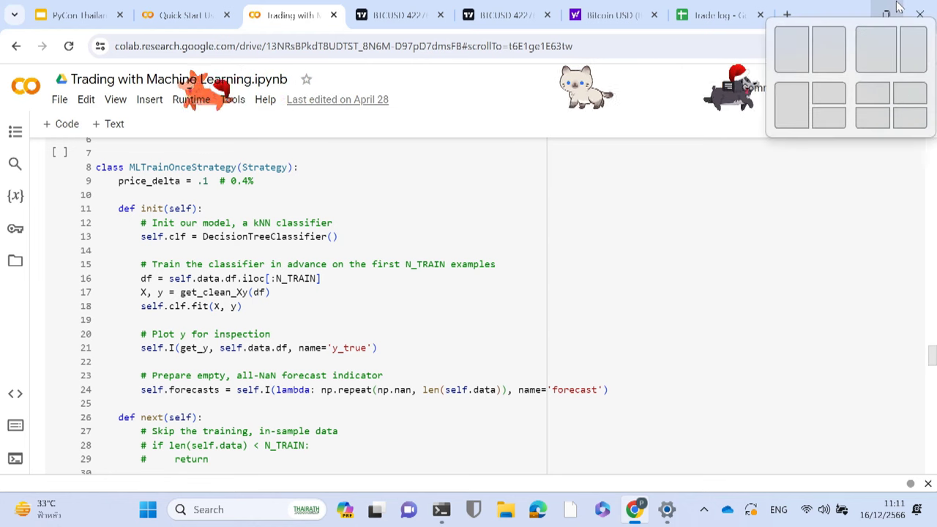
Step: Review MLTrainOnceStrategy's backtest stats (184183% return) and 234-trade charts, then return to the PyCon Thailand tab
scroll("down", 3)
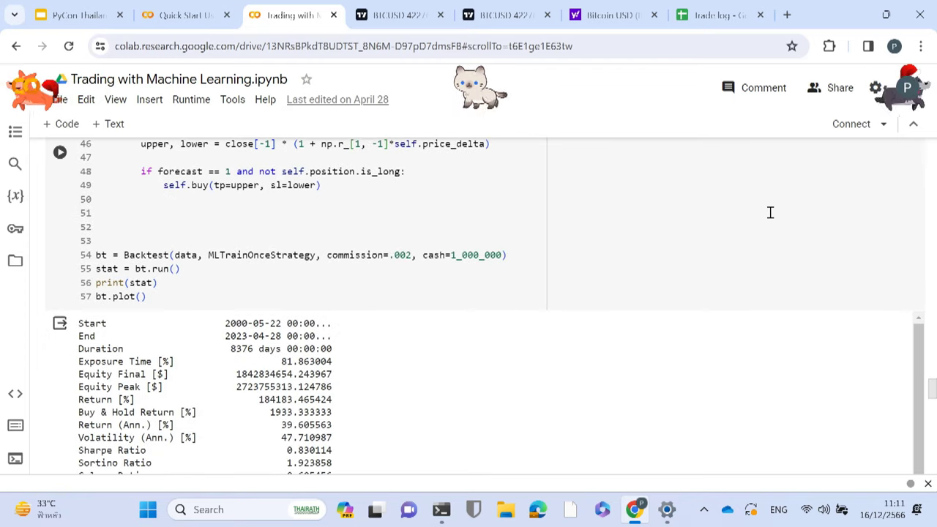
scroll("down", 3)
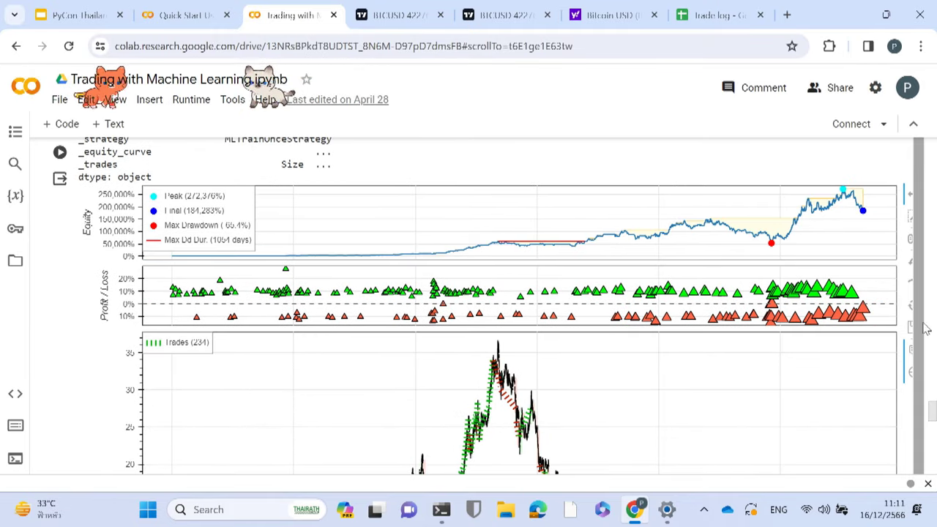
scroll("down", 3)
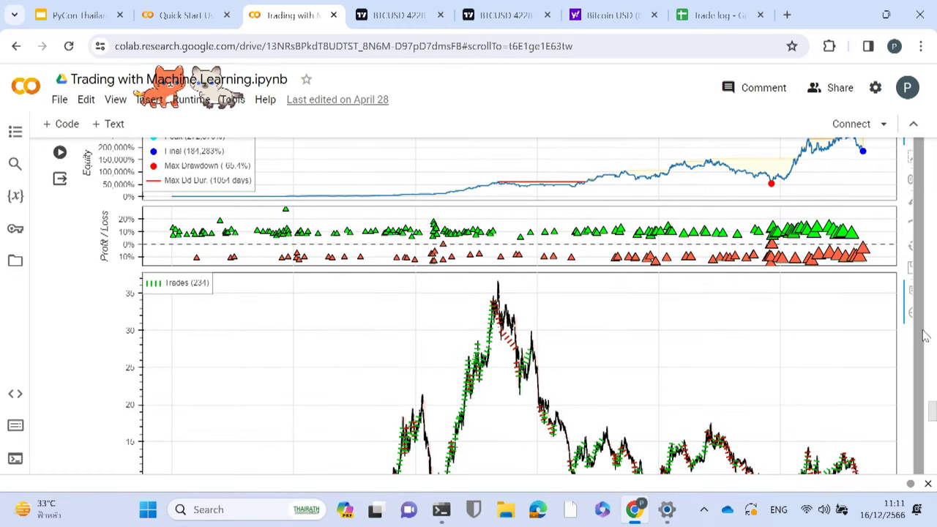
scroll("down", 3)
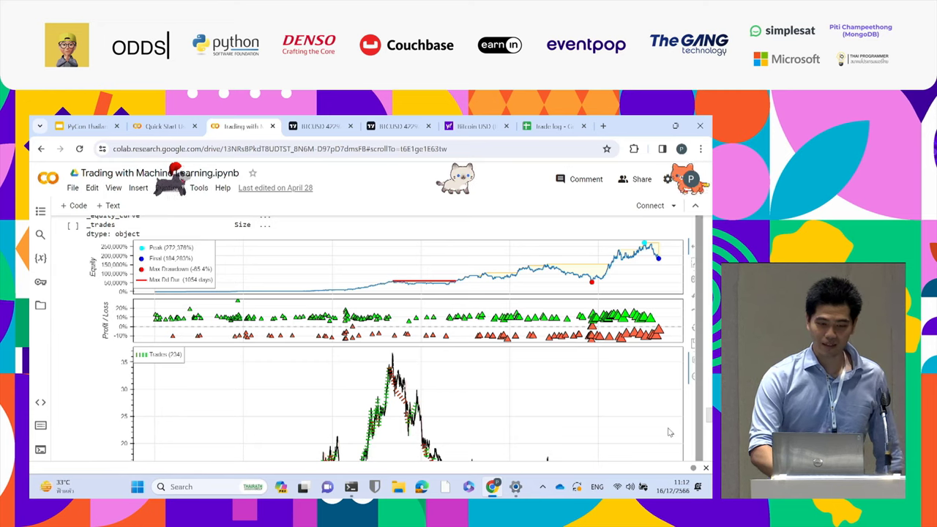
mouse_move(578, 278)
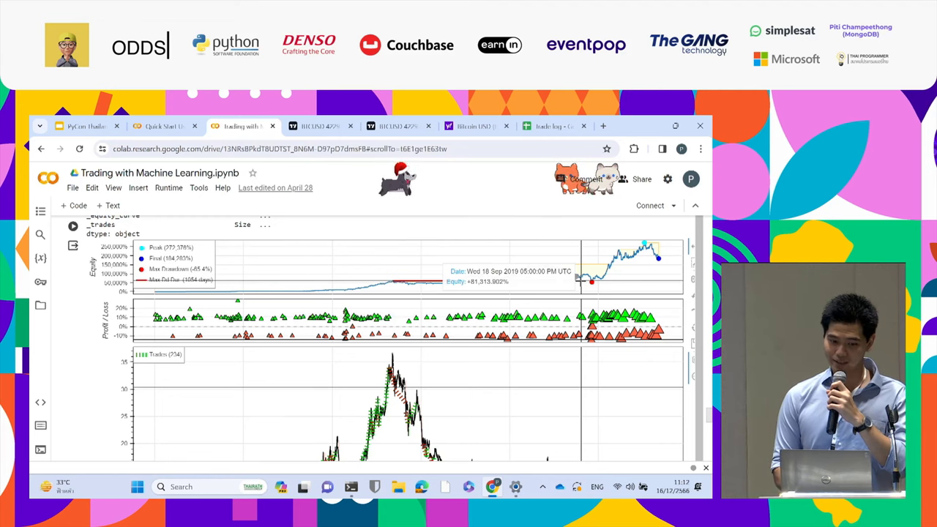
left_click(84, 126)
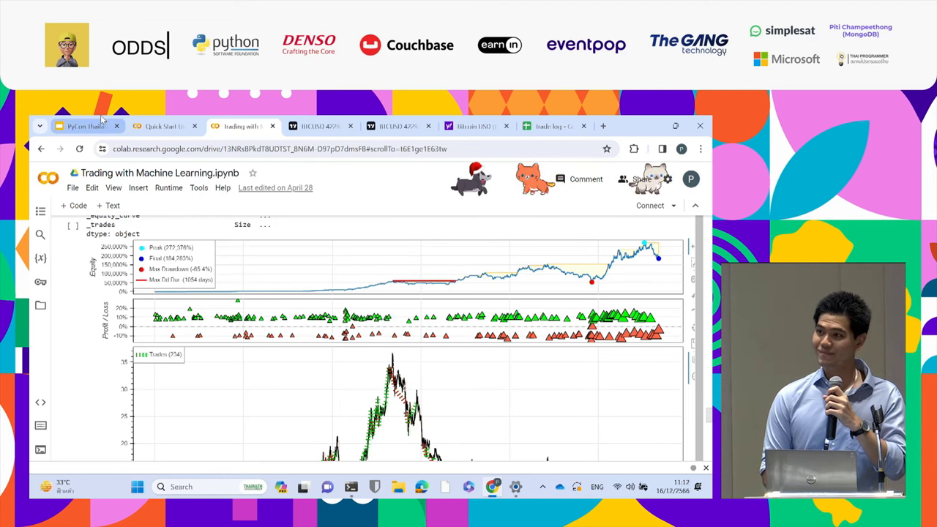
Step: Go back to the deck and show slide 14's TimeSeriesSplit cross-validation diagram
left_click(82, 126)
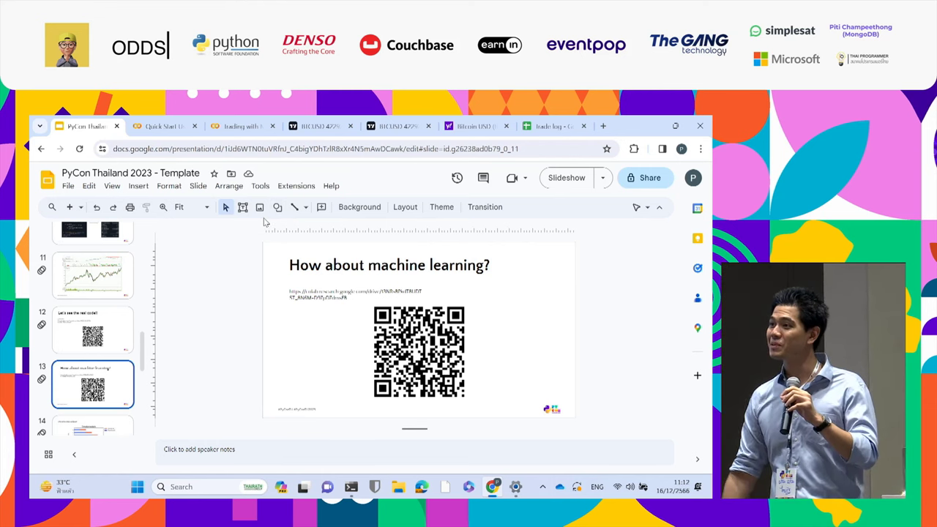
mouse_move(259, 207)
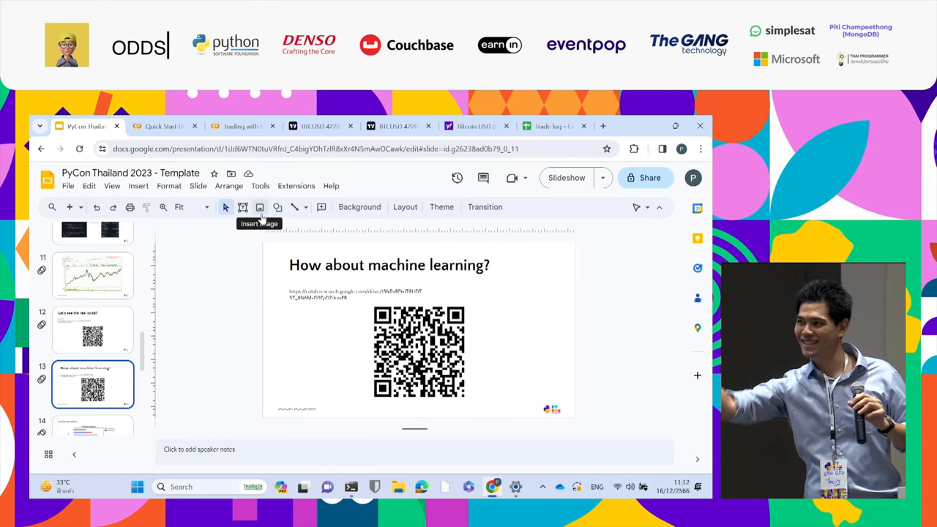
mouse_move(143, 344)
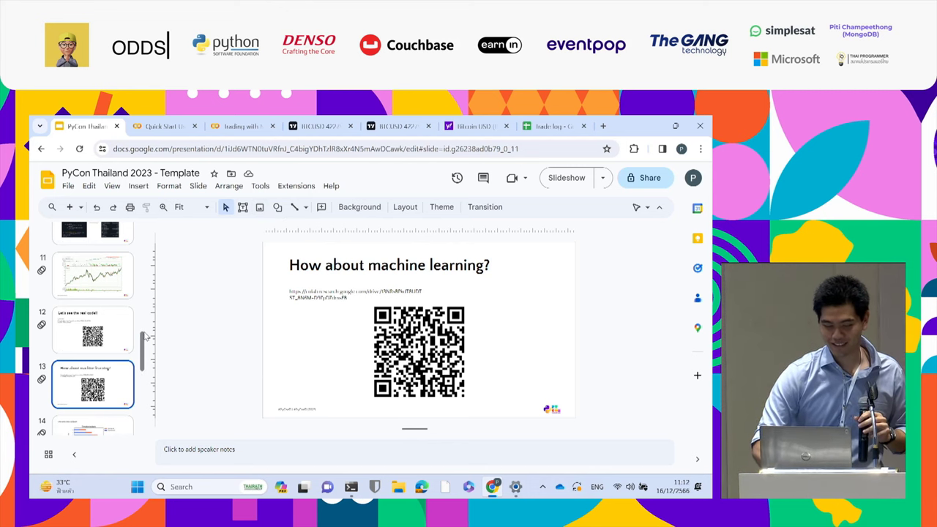
left_click(93, 368)
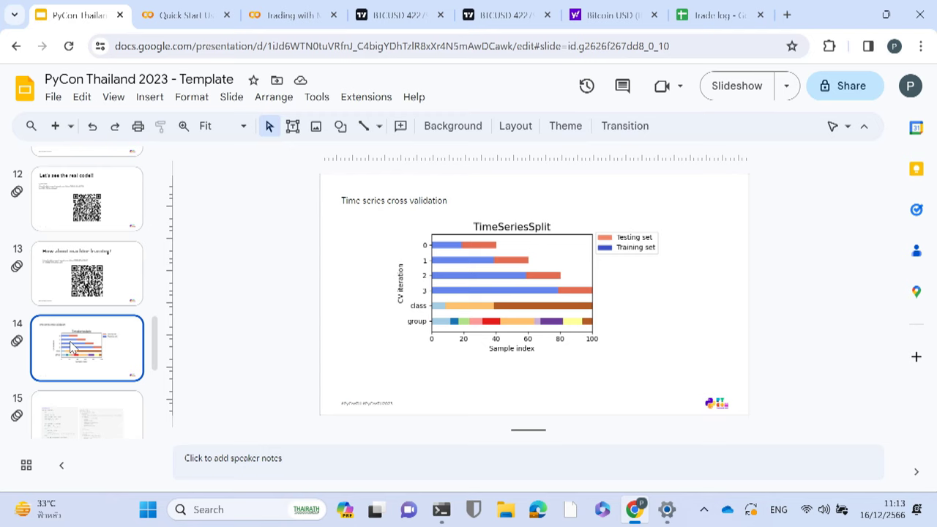
mouse_move(57, 373)
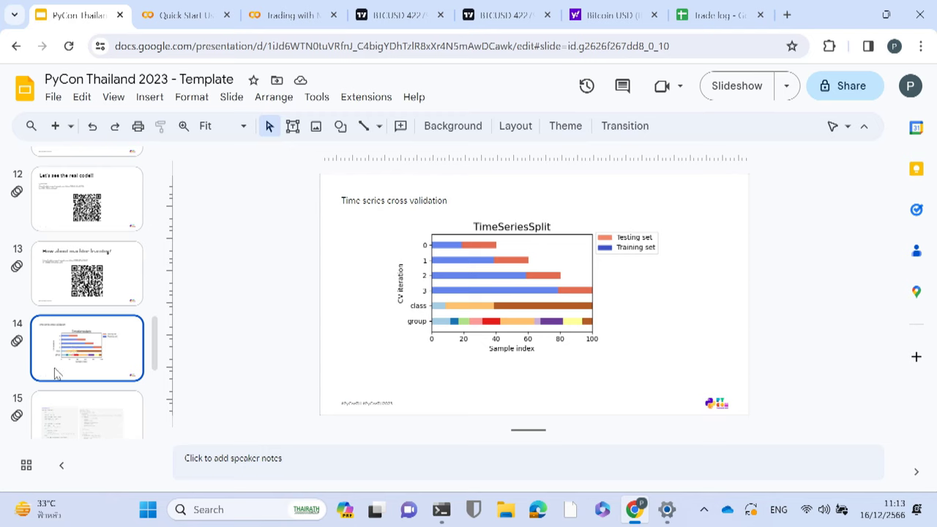
mouse_move(277, 286)
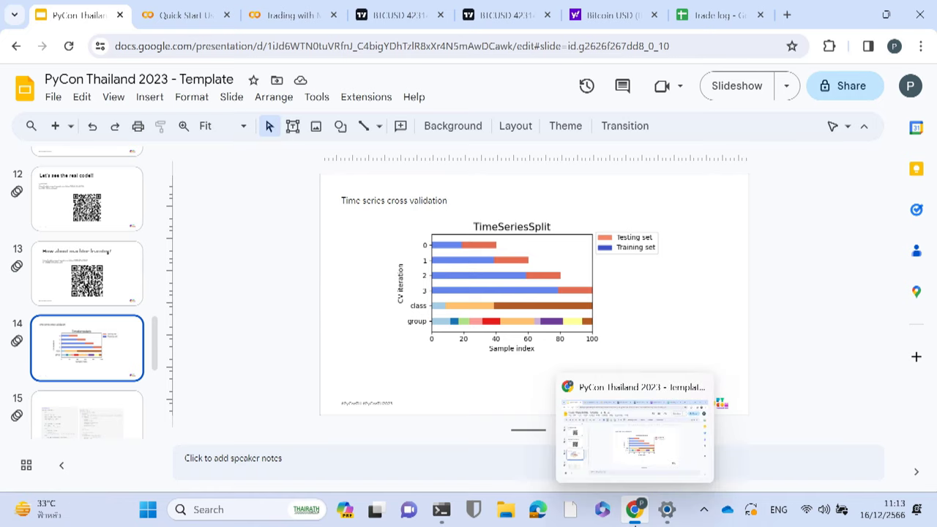
Step: Put Chrome into full screen with F11 on the time series cross validation slide
key("F11")
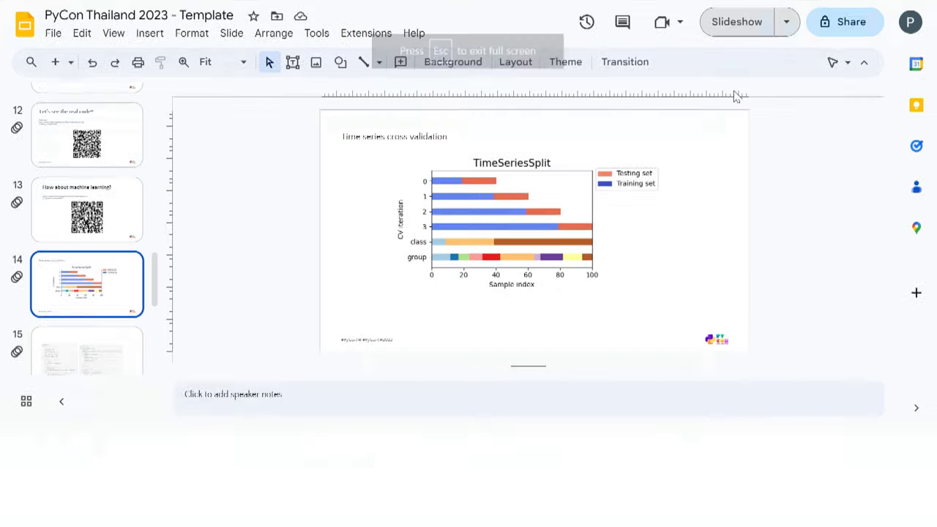
left_click(736, 22)
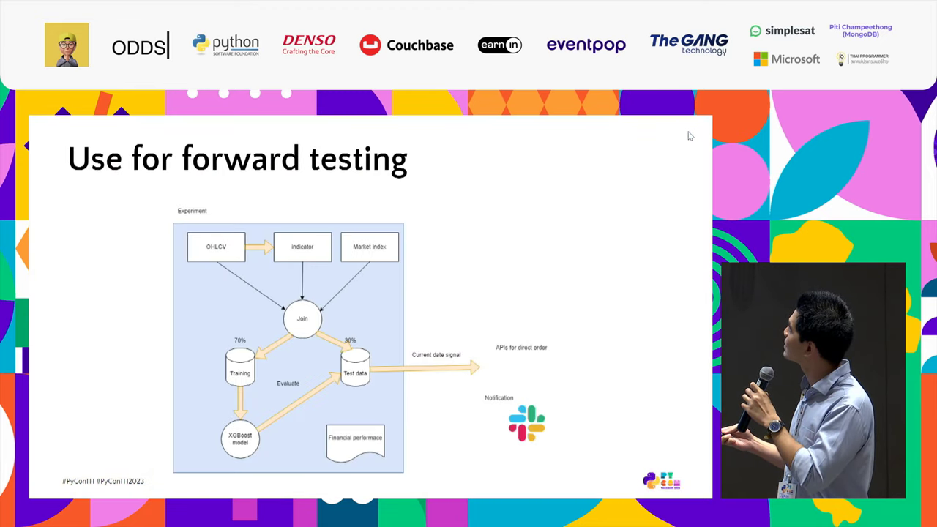
Step: Advance the slideshow to the set_train_year classmethod and 2018–2023 backtest loop code slide
key("Right")
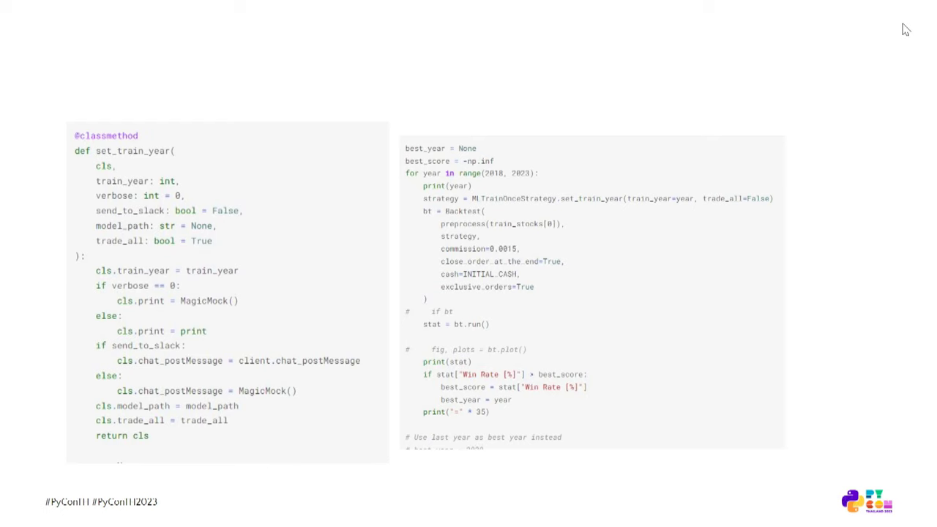
mouse_move(875, 20)
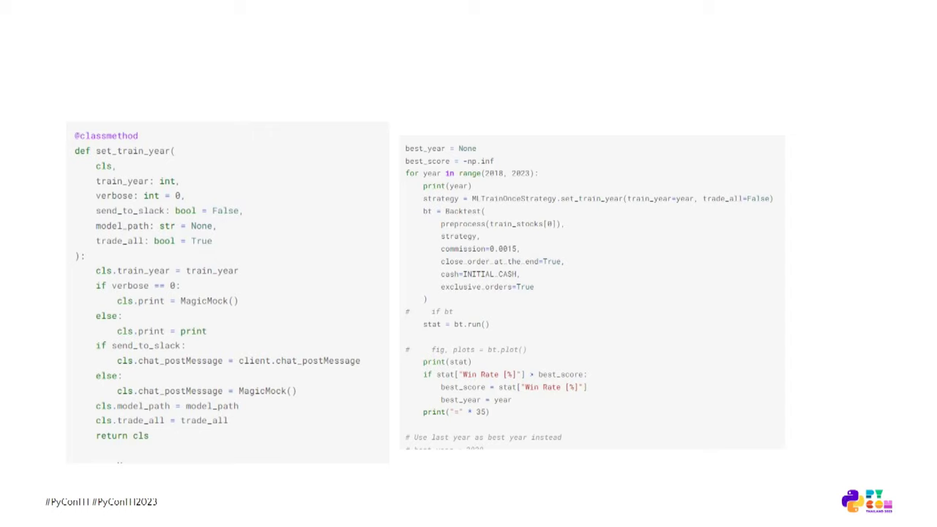
mouse_move(846, 44)
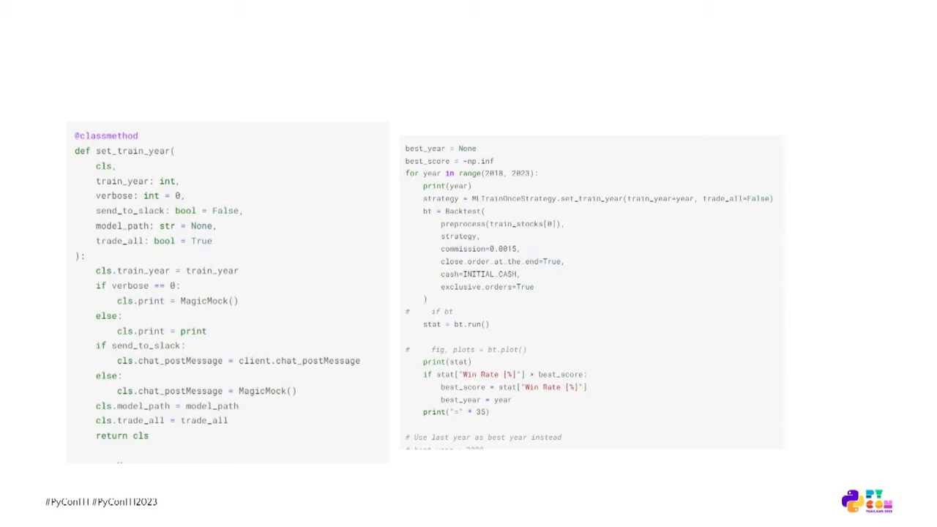
mouse_move(840, 40)
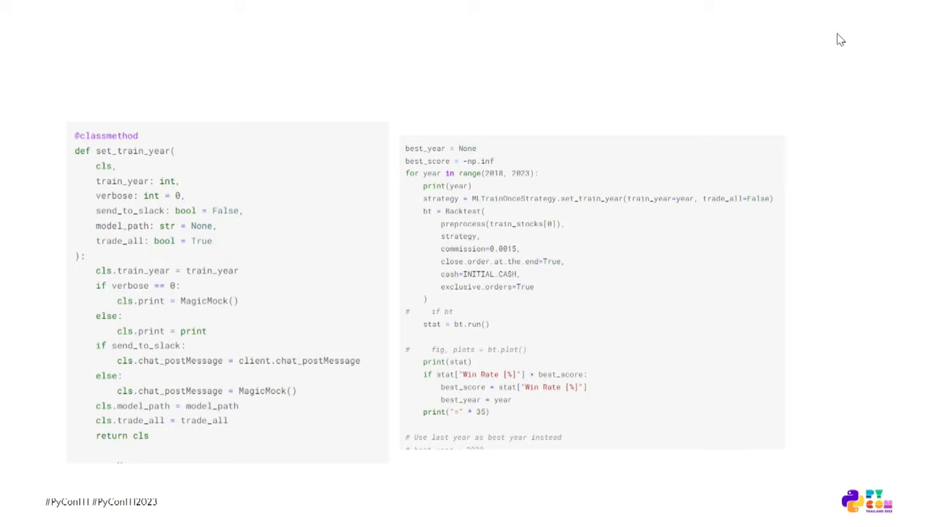
mouse_move(843, 42)
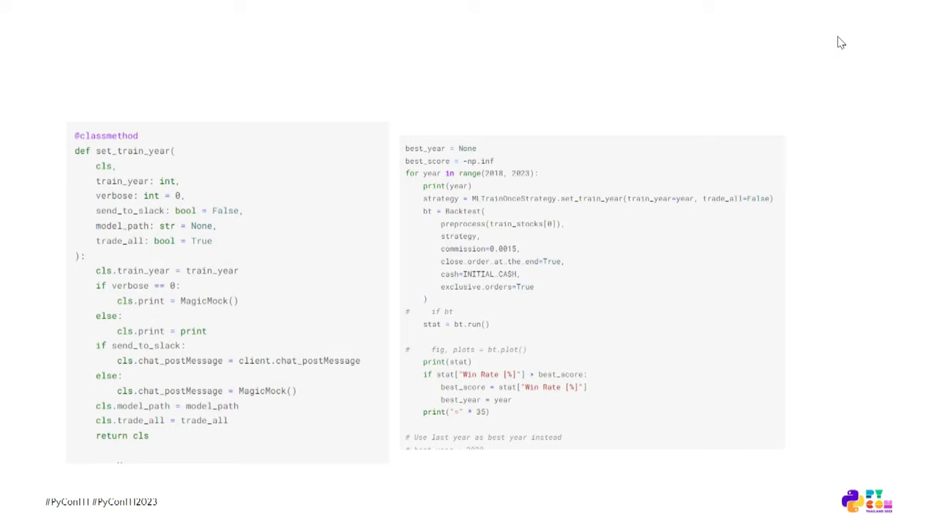
mouse_move(864, 51)
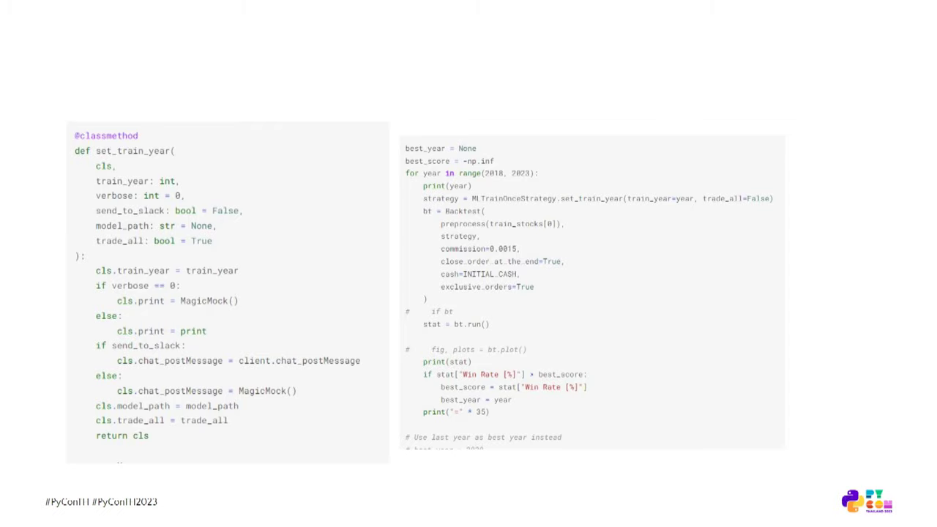
Step: Advance through the time series cross validation slide to the forward testing diagram
key("Right")
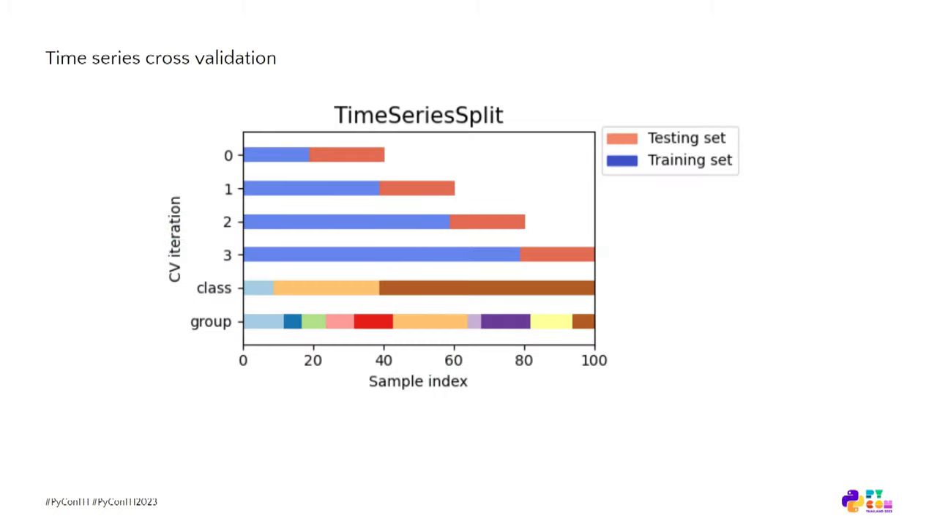
key("Right")
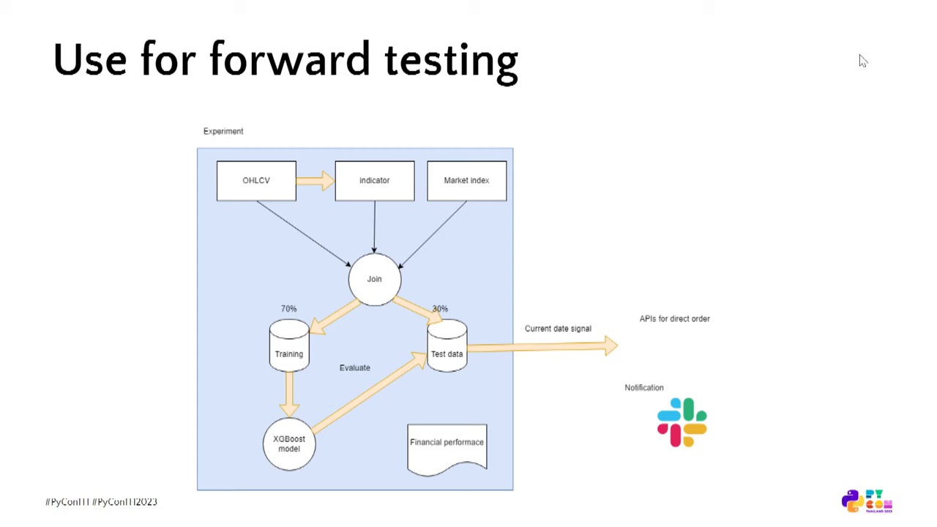
mouse_move(867, 62)
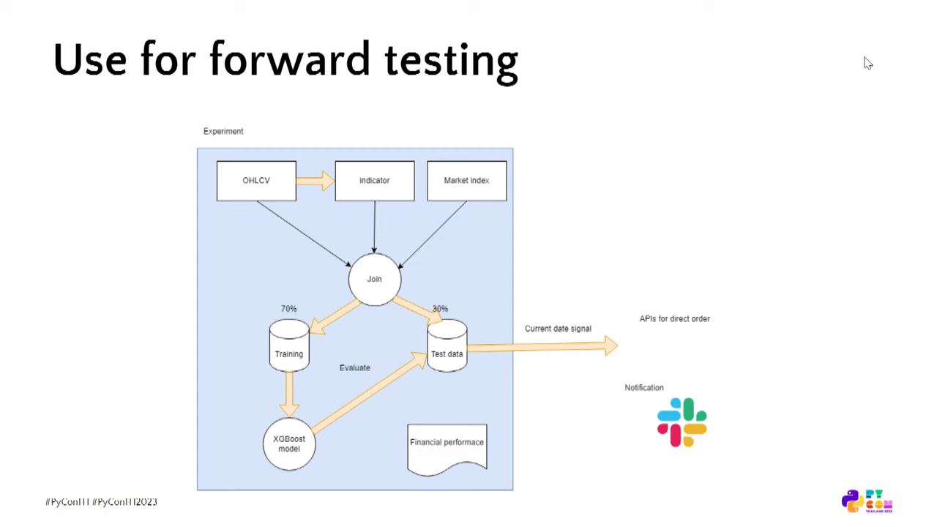
mouse_move(860, 68)
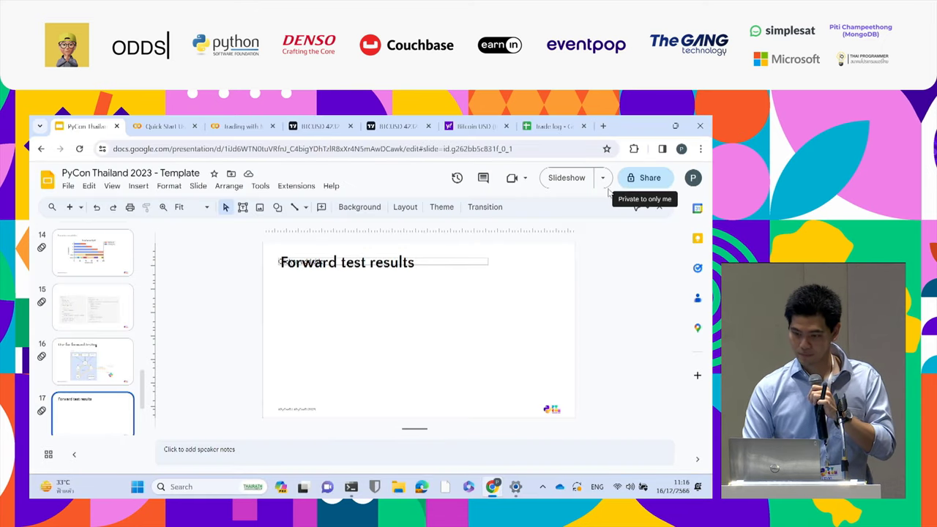
Step: Switch to the Trade log spreadsheet listing dated buy and sell trades
left_click(554, 125)
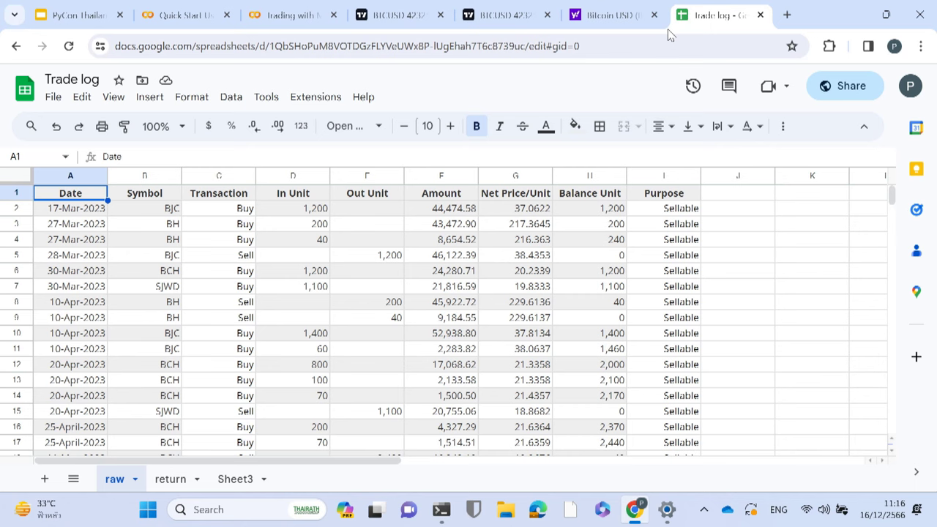
mouse_move(671, 35)
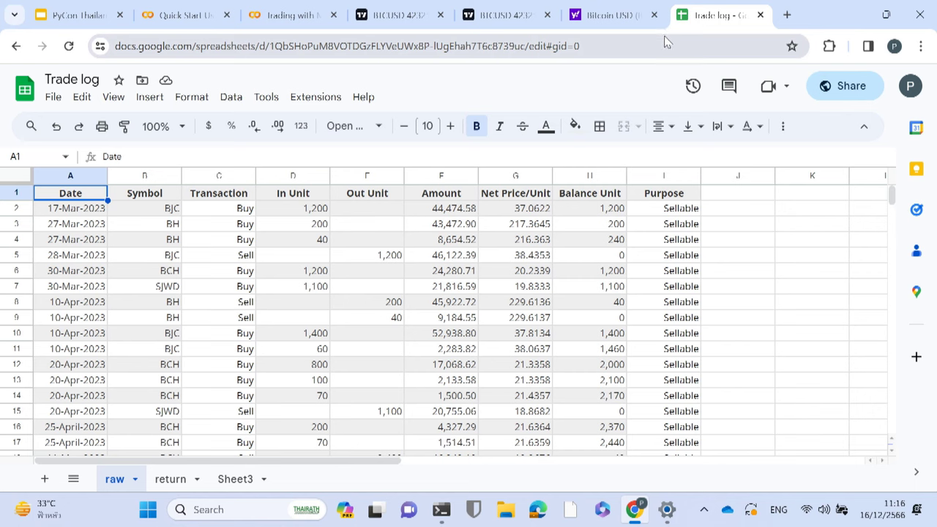
mouse_move(658, 46)
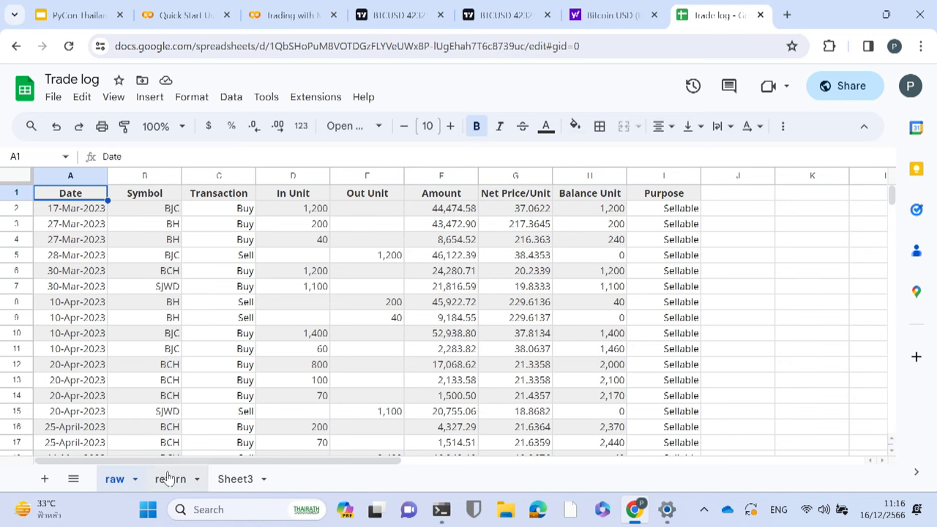
Step: Review the return sheet's per-symbol %pl totaling 6.83%, then show the Conclusion slide (18)
left_click(171, 479)
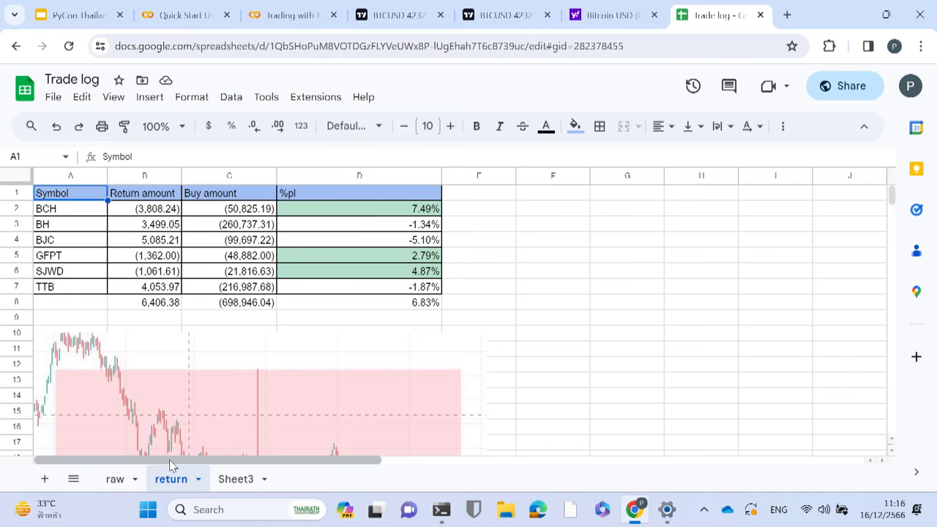
scroll("down", 3)
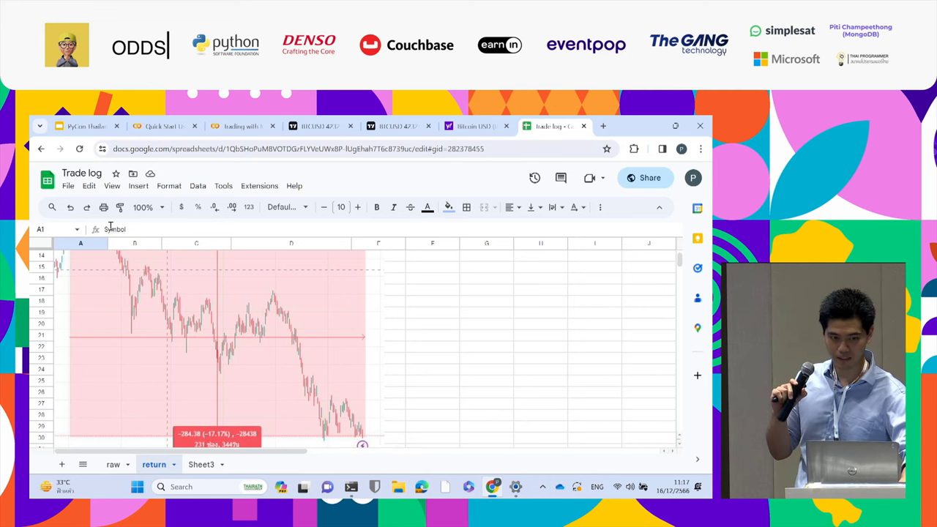
left_click(84, 125)
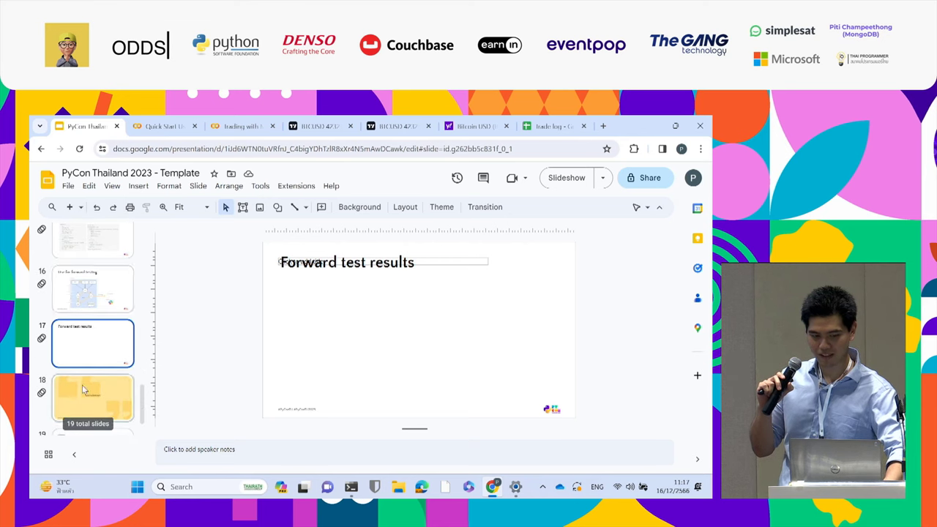
left_click(93, 398)
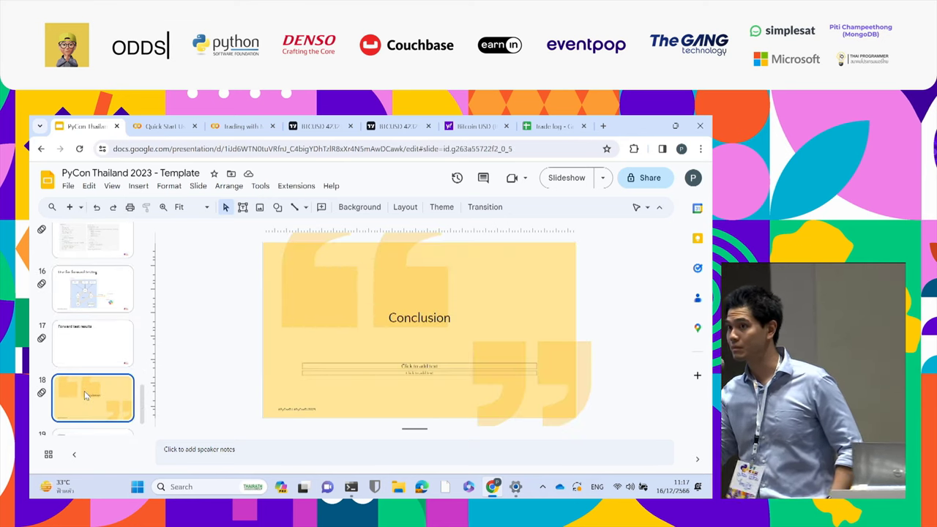